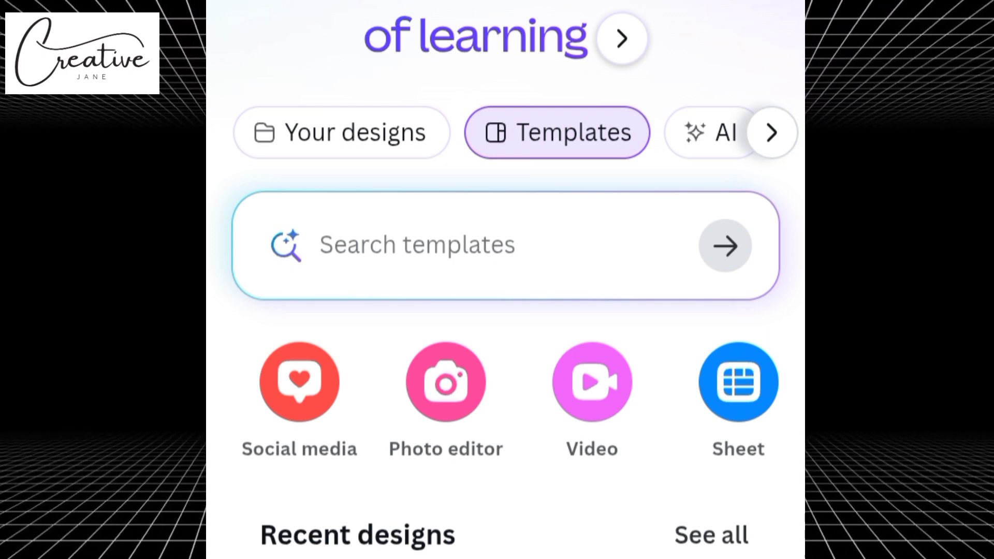
Start a new blank video design from the Canva home design categories.
scroll(left, 3)
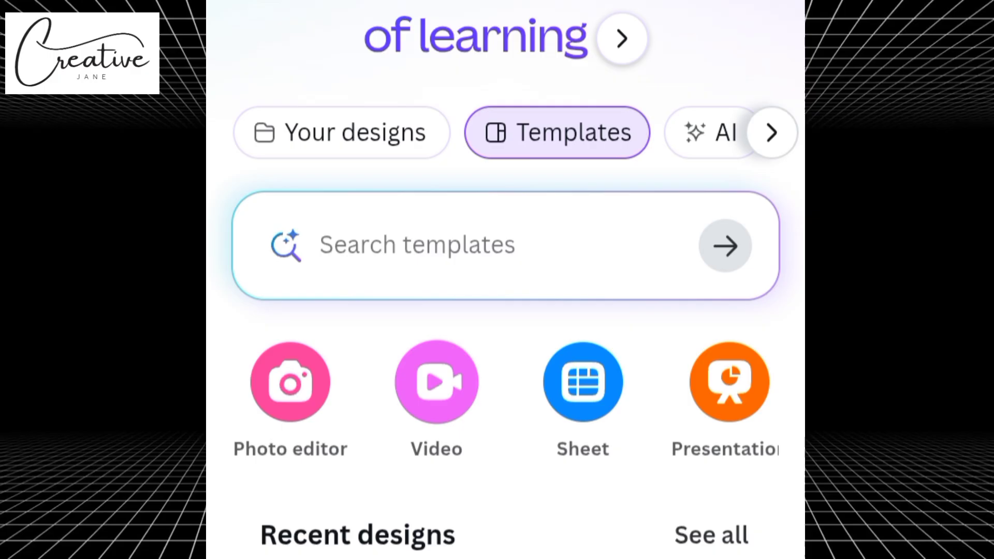
click(436, 382)
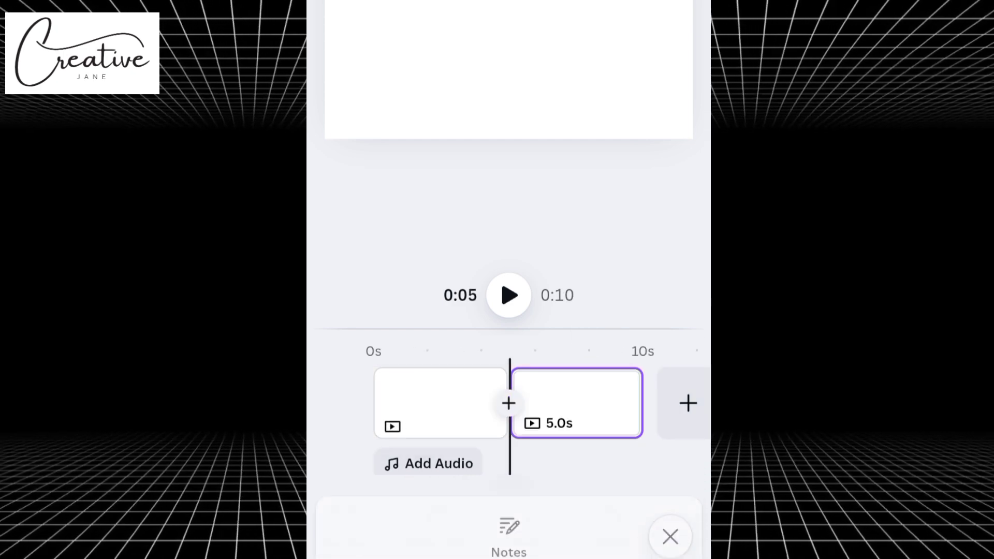
click(670, 536)
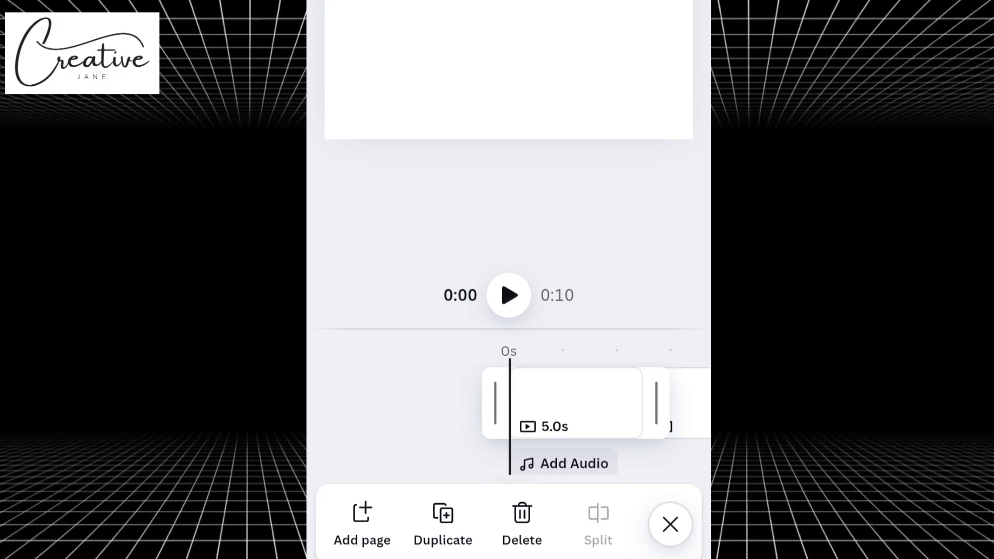
click(670, 525)
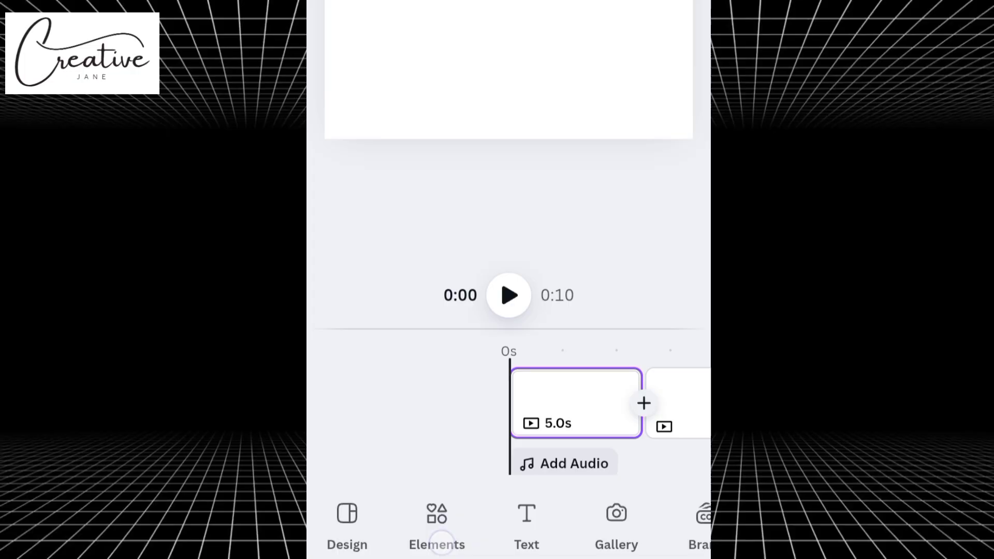
Search graphics for 'Street' and add the street scene with the red phone box to page one.
text(Stree)
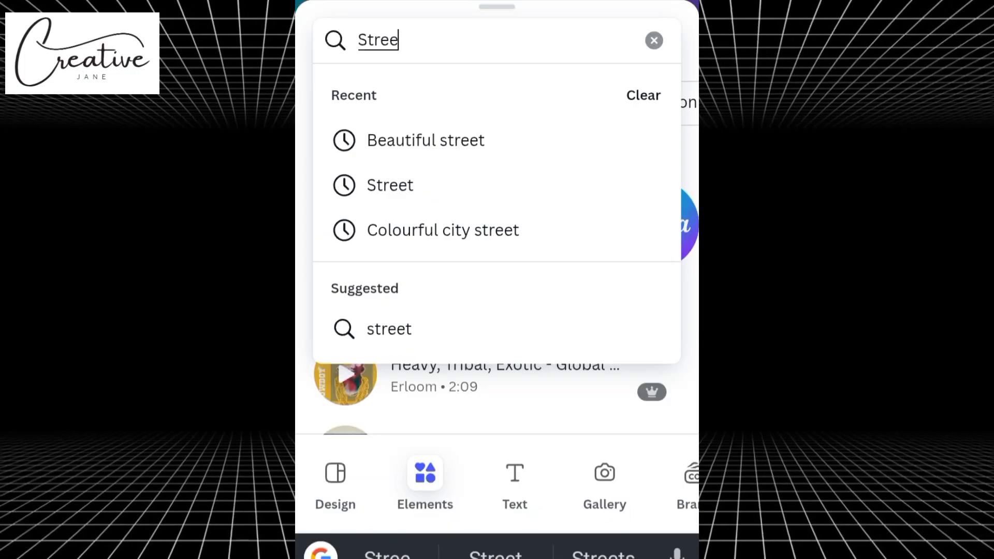
click(390, 186)
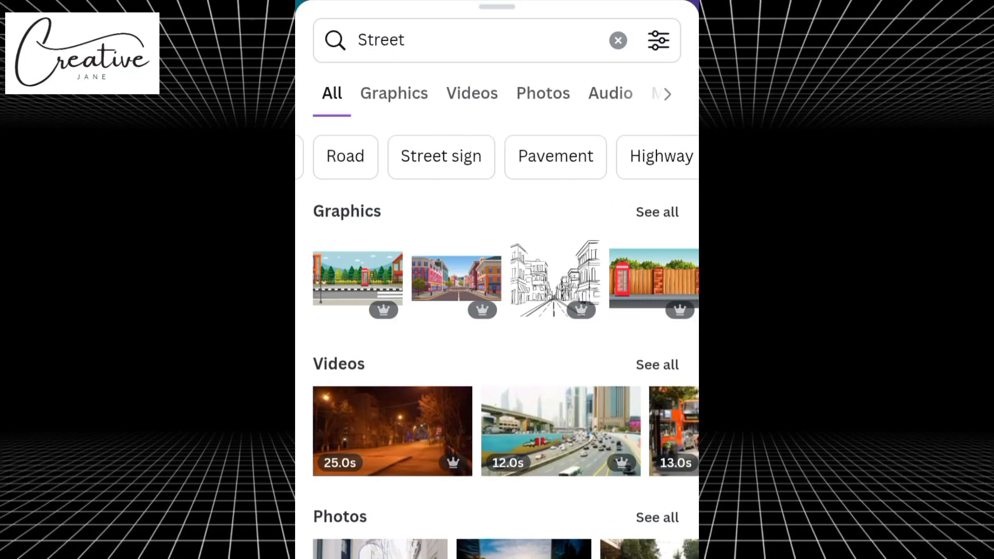
click(394, 94)
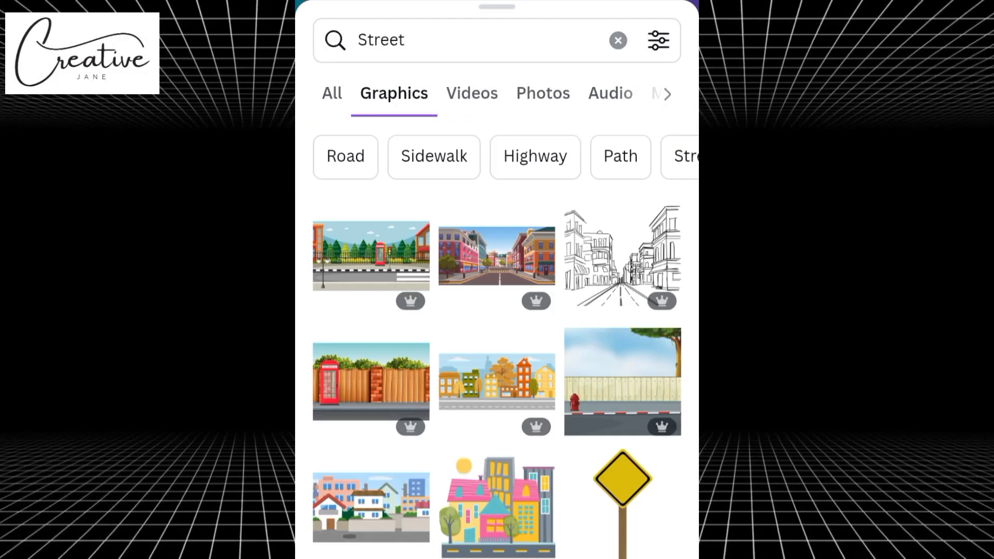
click(370, 256)
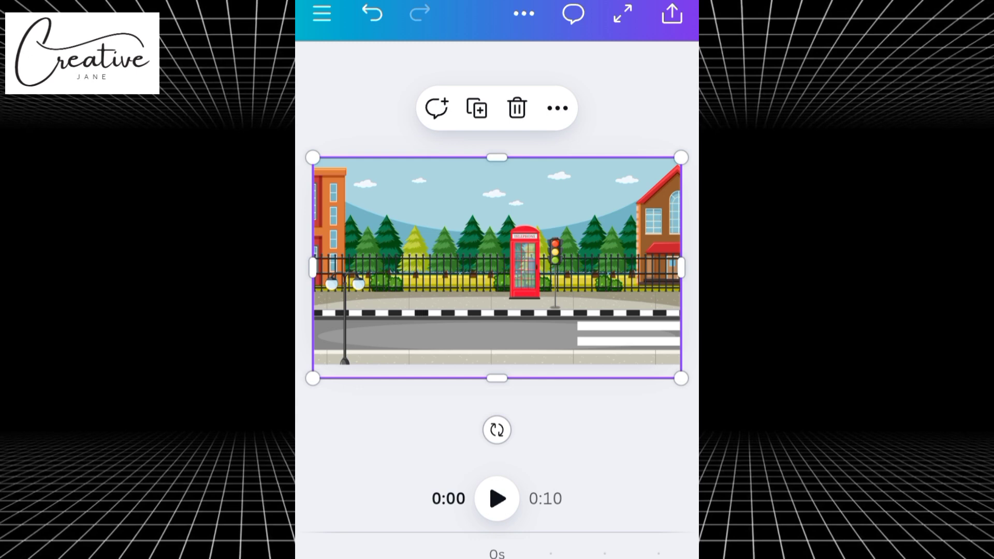
click(496, 444)
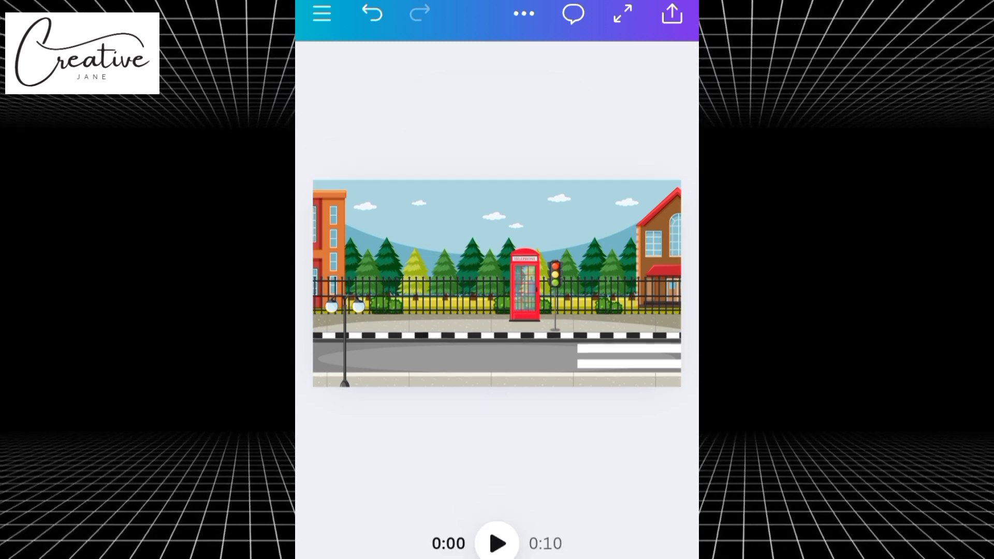
click(496, 284)
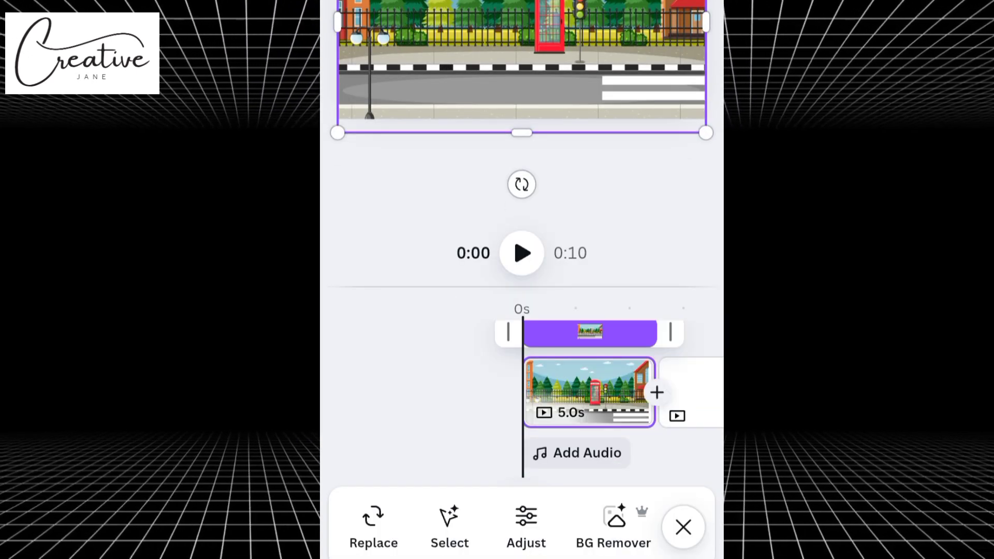
Search car graphics filtered to Animated and Horizontal results.
click(682, 527)
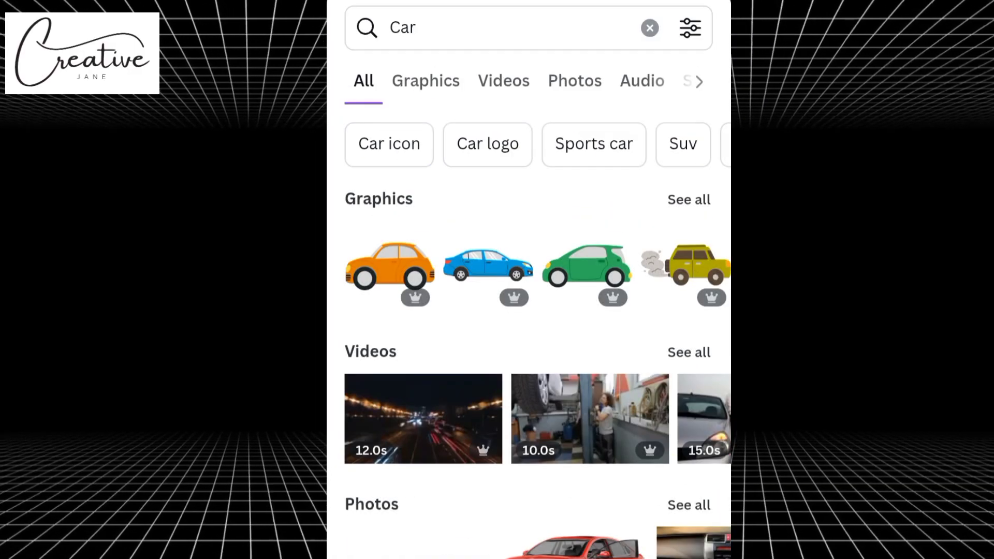
click(426, 81)
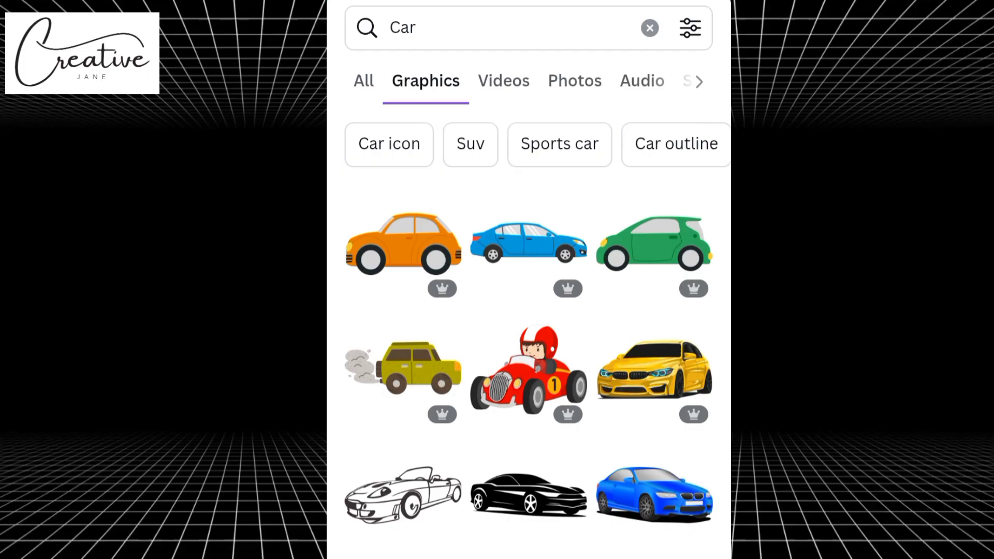
click(690, 28)
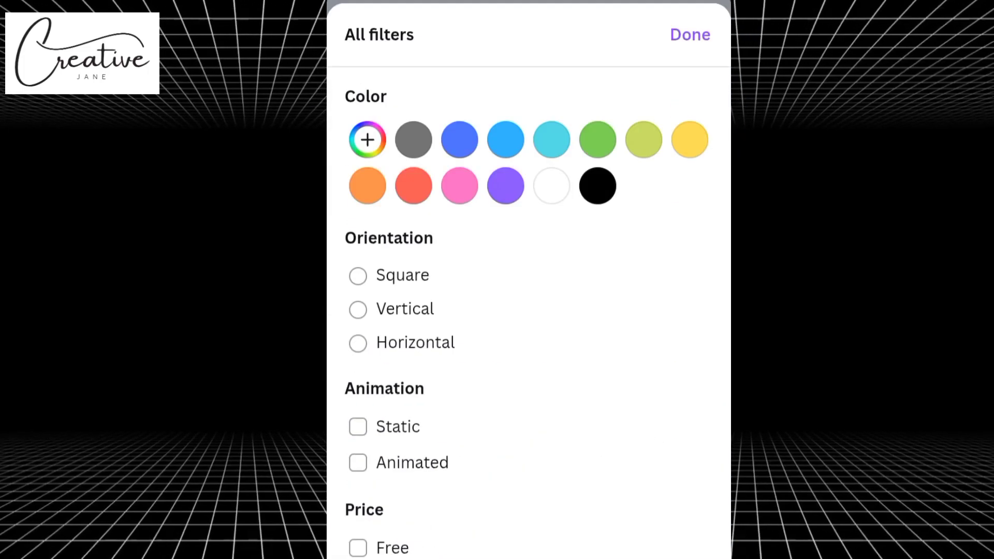
click(357, 462)
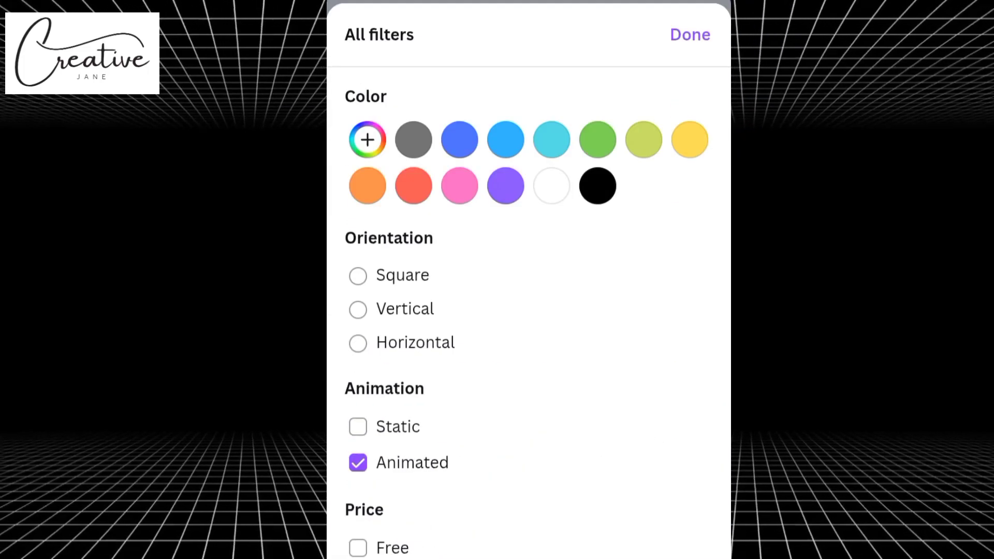
click(357, 343)
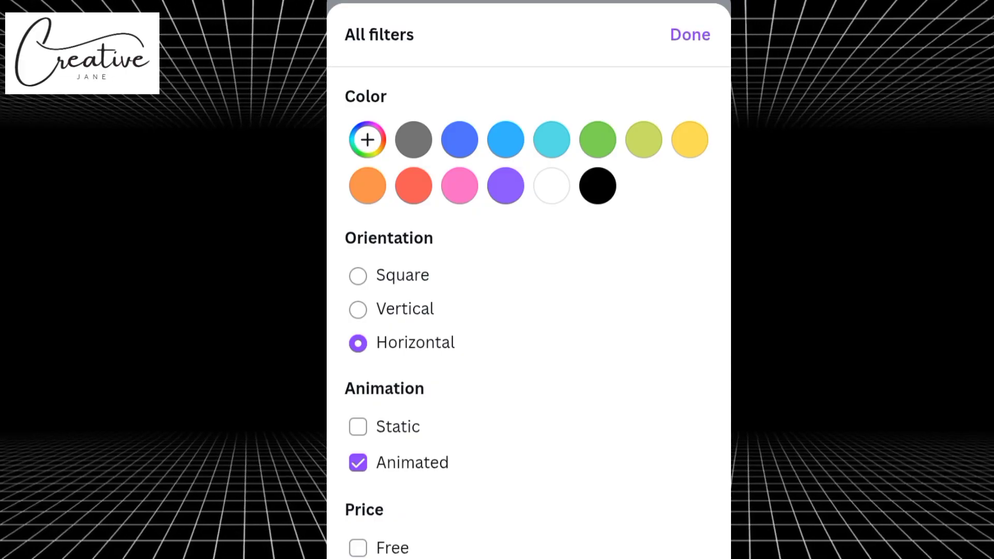
click(690, 35)
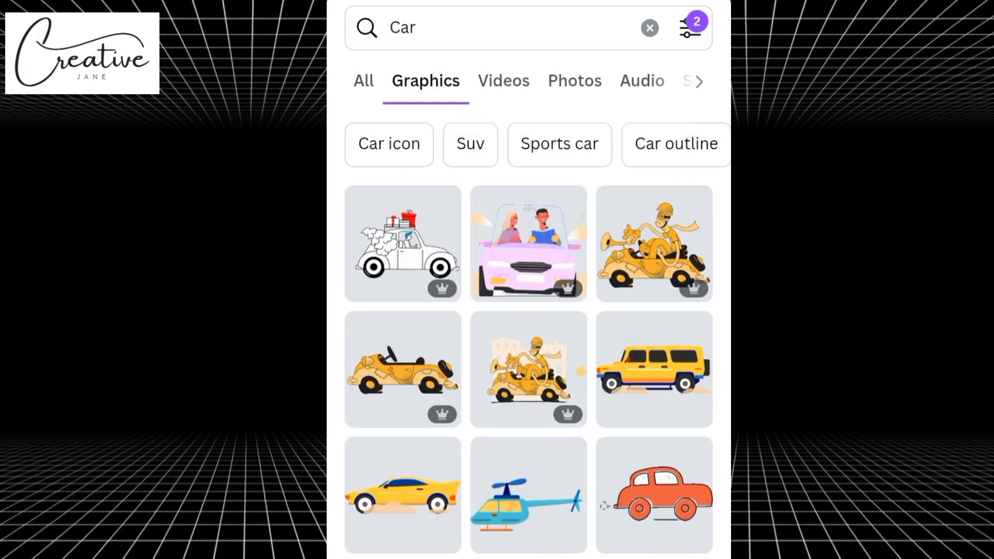
scroll(down, 3)
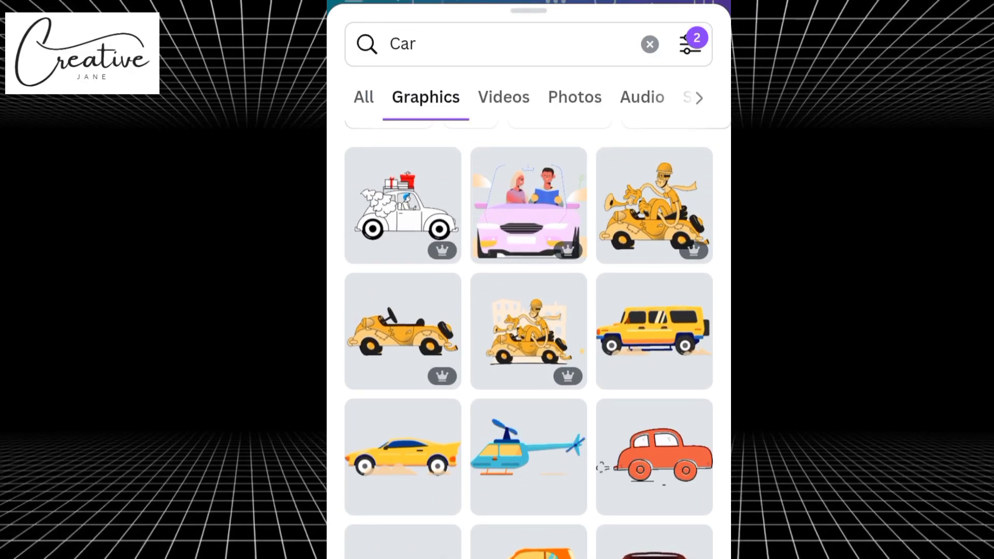
Add the animated yellow SUV and park it on the road at the page's right edge.
click(654, 332)
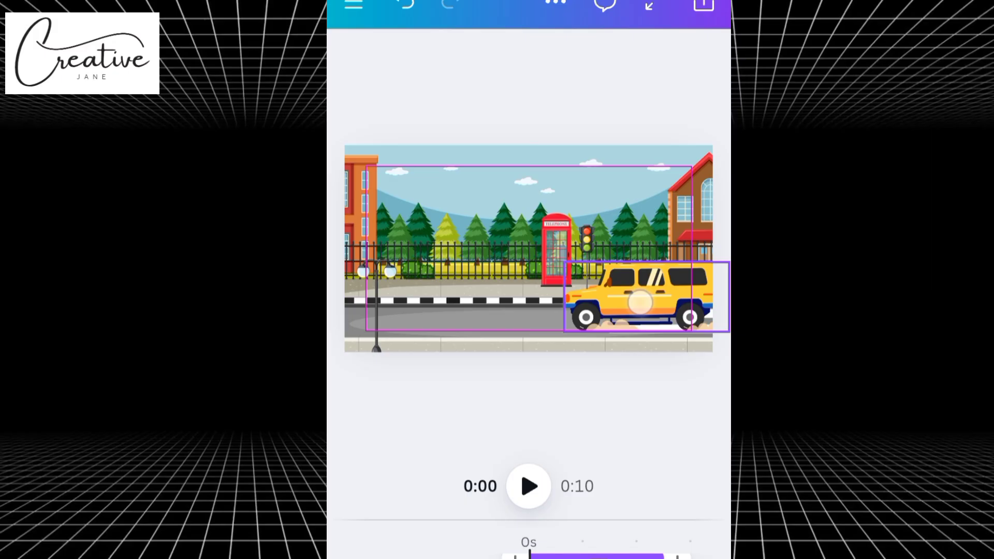
click(640, 299)
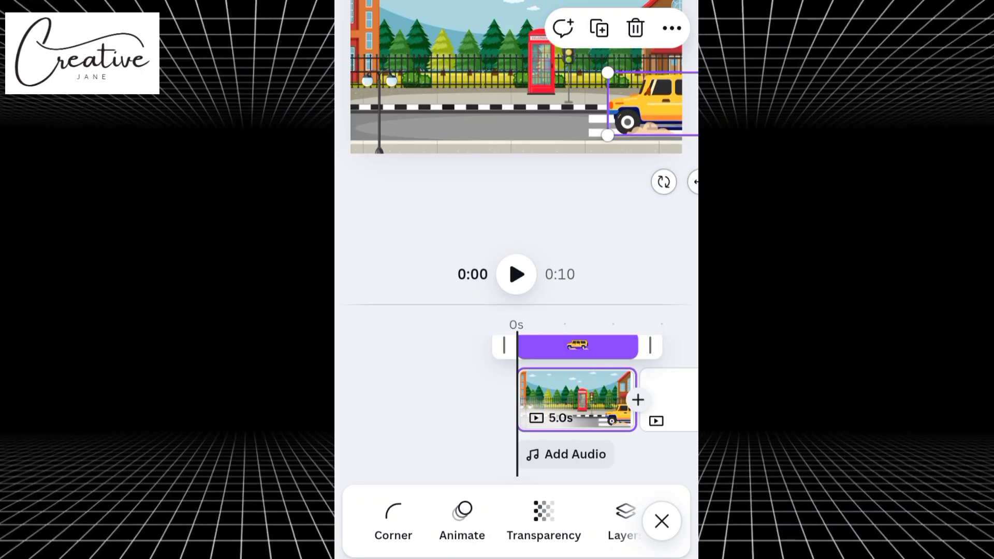
Give the SUV a leftward motion path with Steady style and slightly faster speed.
click(462, 522)
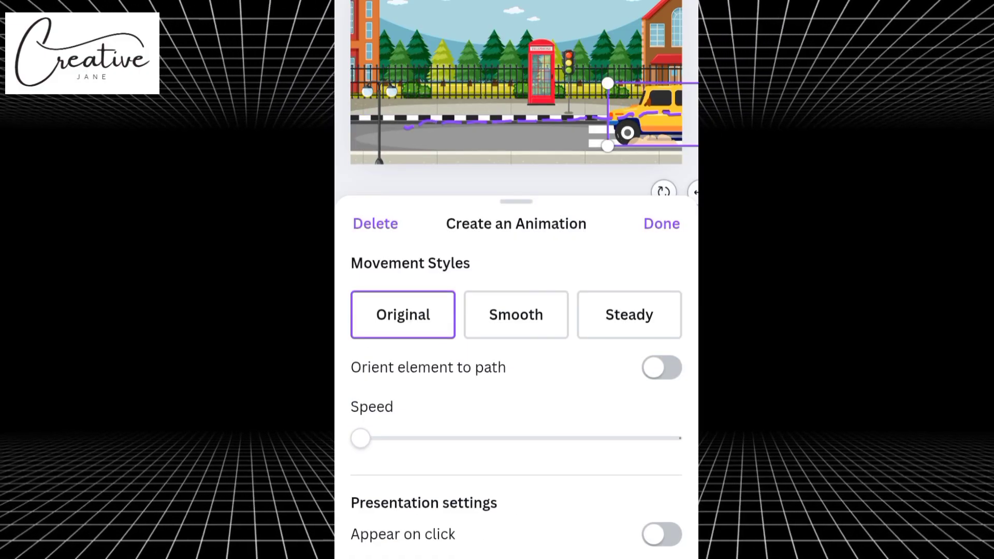
click(629, 314)
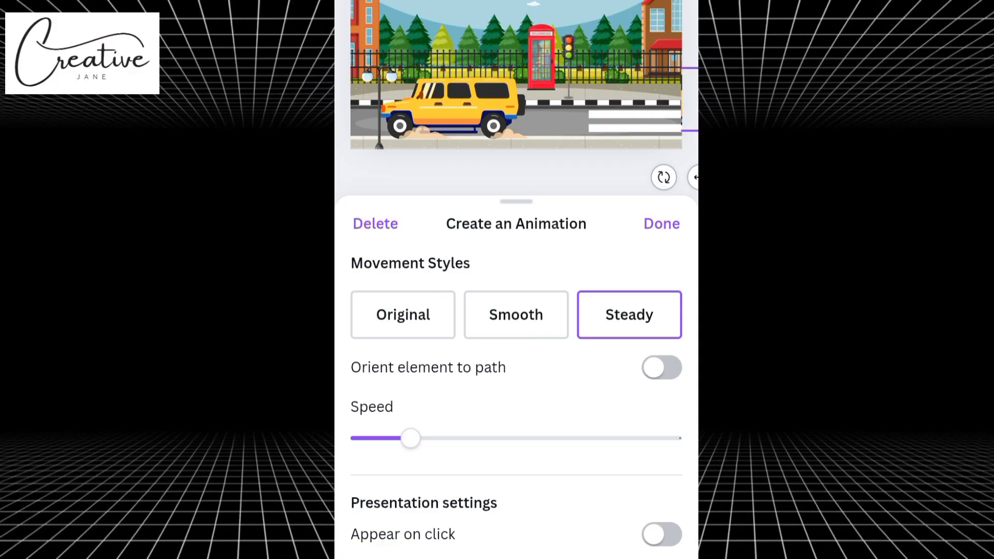
click(661, 223)
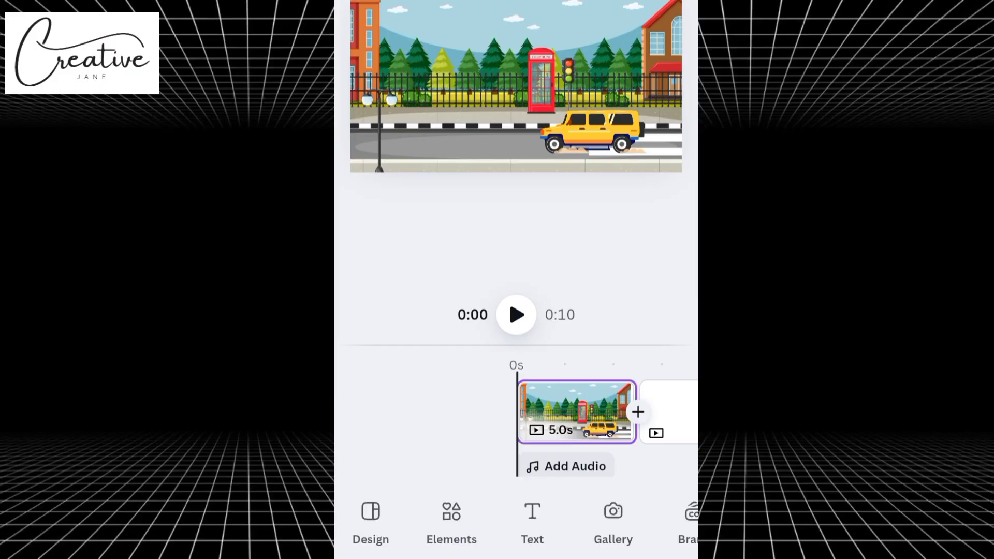
Preview the moving car, then select the blank second page on the timeline.
click(516, 315)
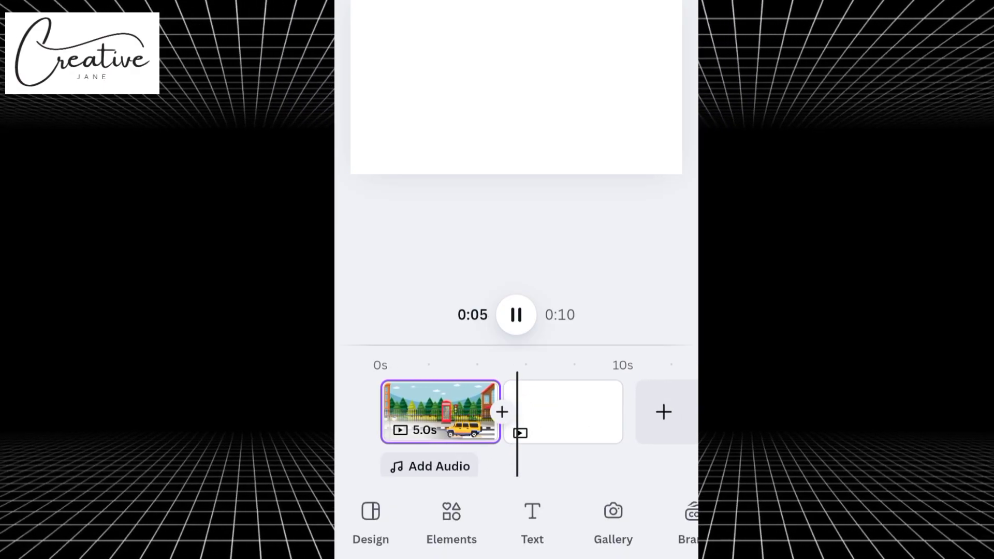
click(515, 315)
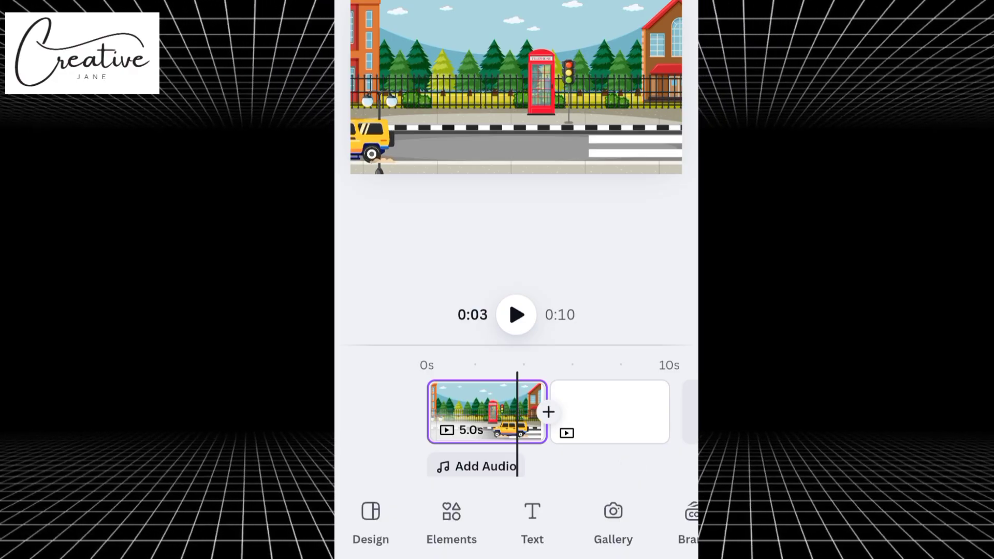
click(487, 411)
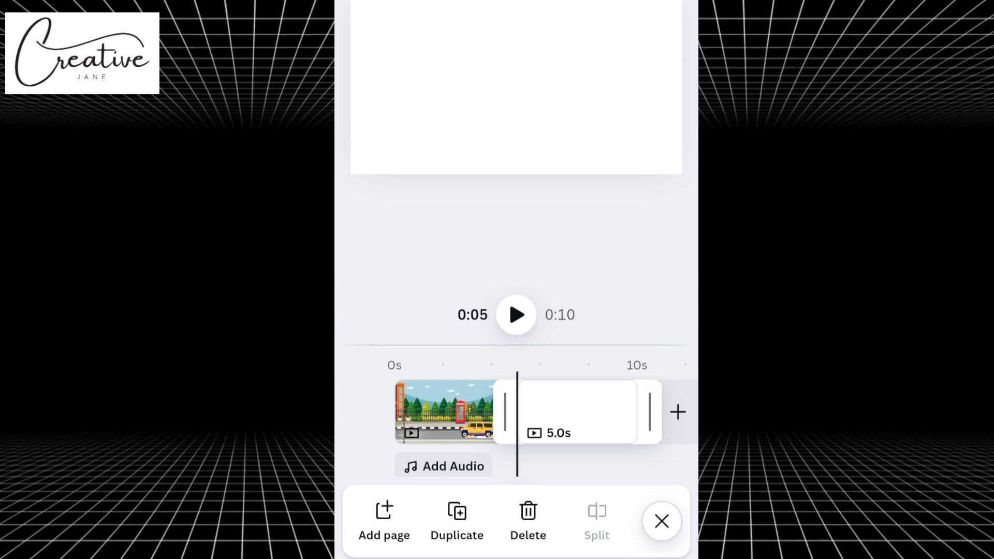
Search graphics for 'city background' and add the park illustration to page two.
click(662, 521)
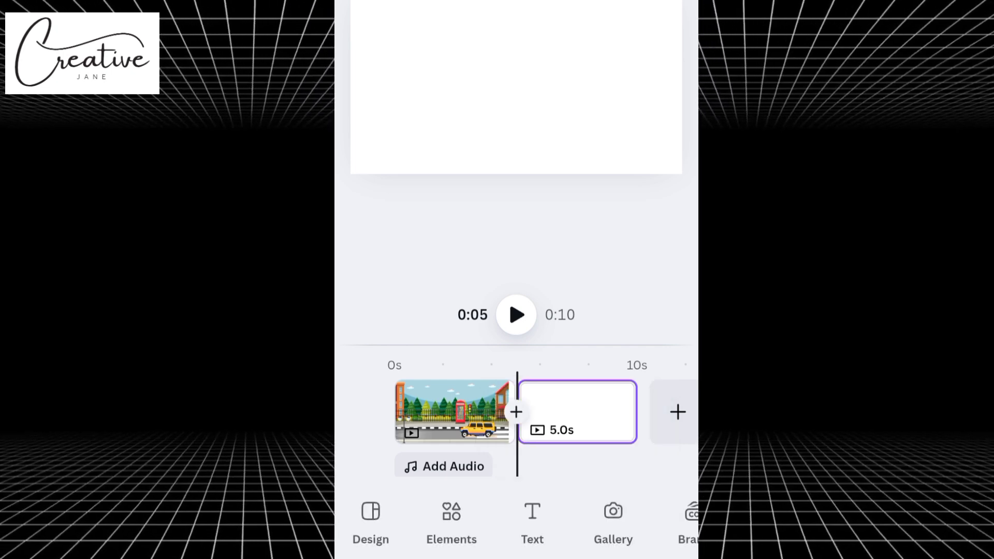
click(450, 523)
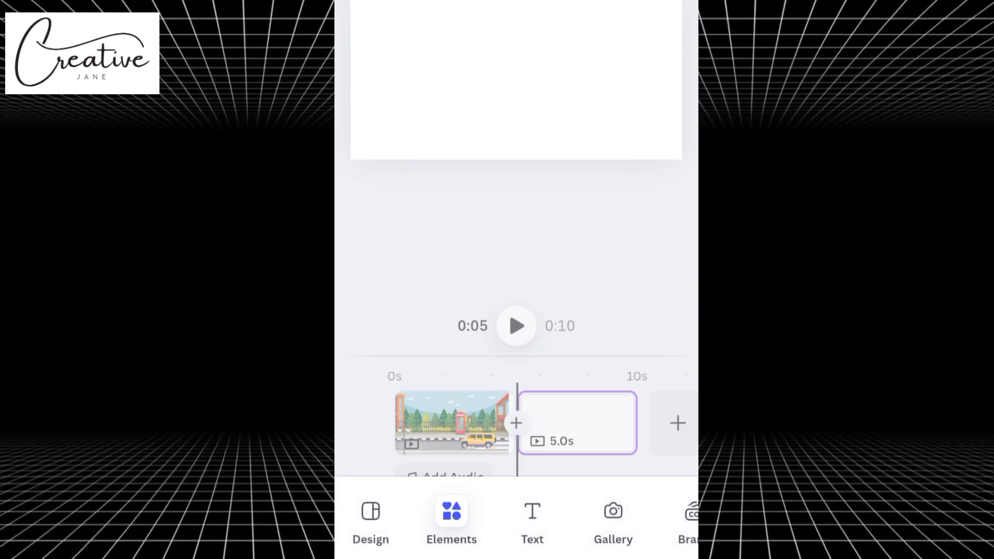
click(450, 520)
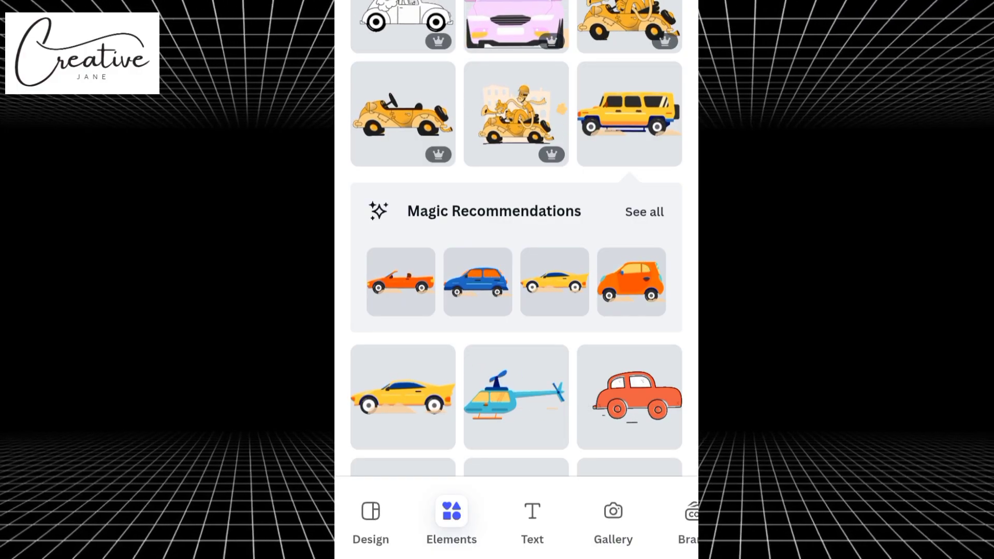
scroll(down, 3)
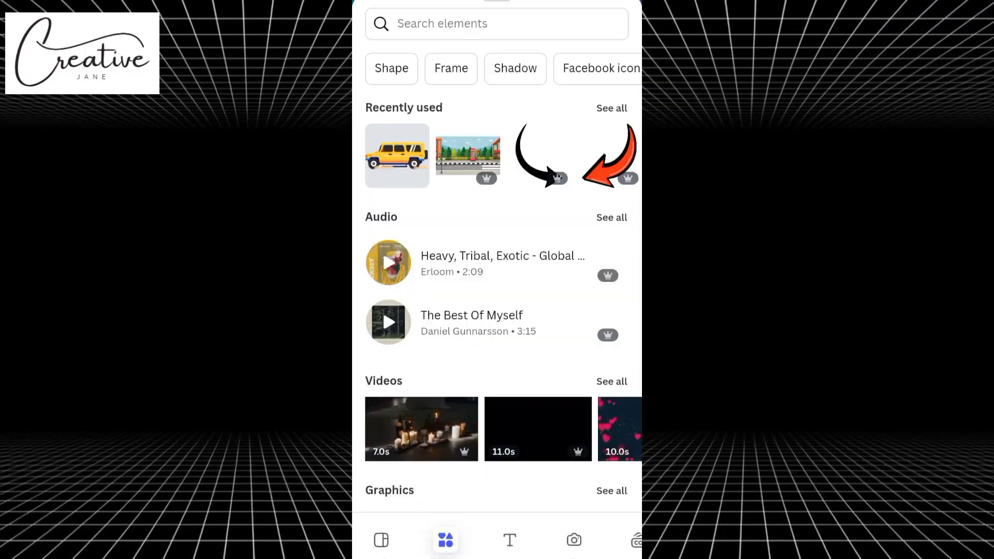
text(City)
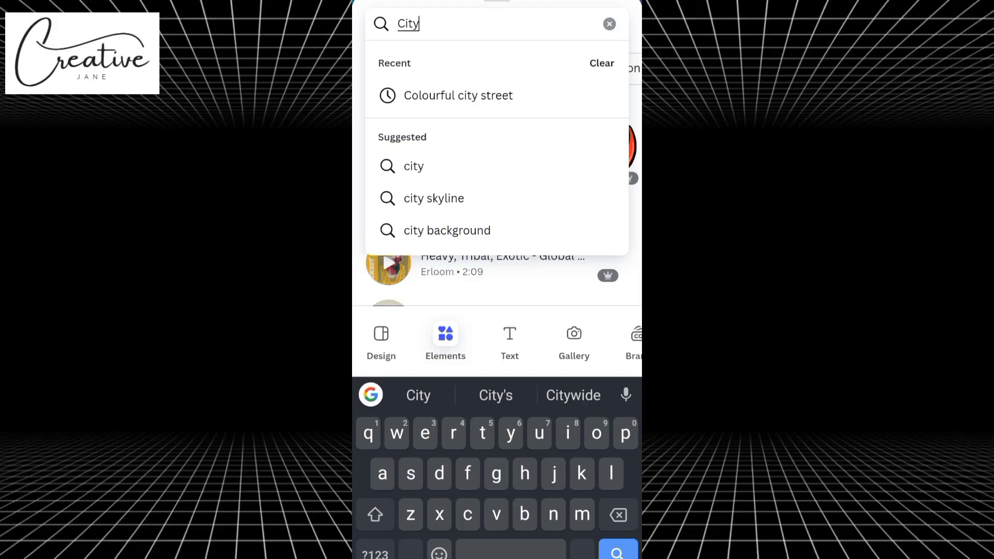
click(446, 230)
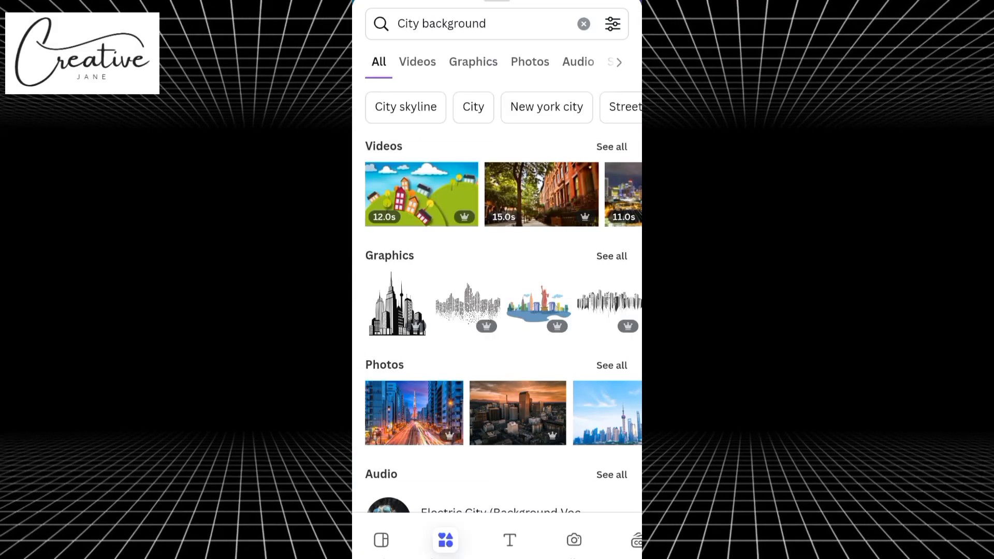
click(472, 61)
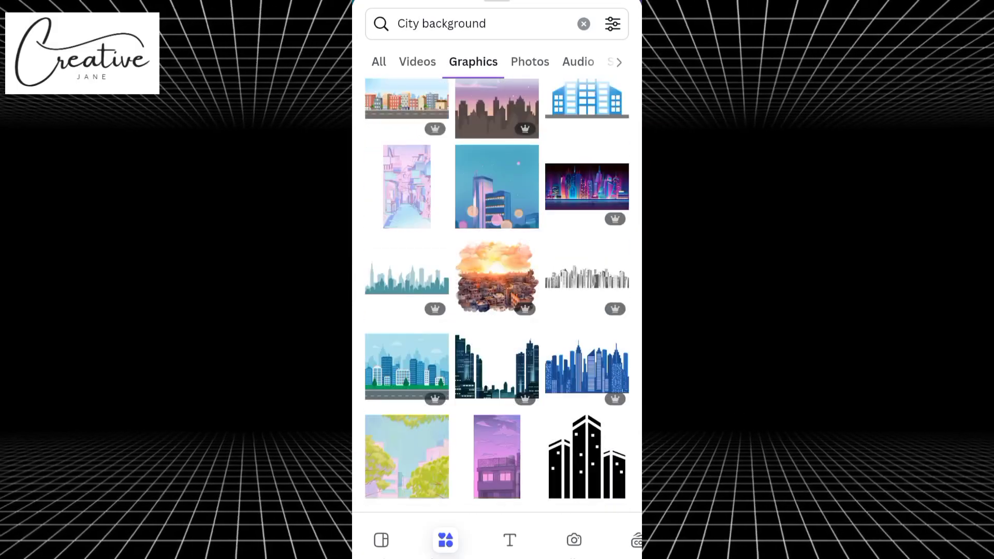
scroll(down, 3)
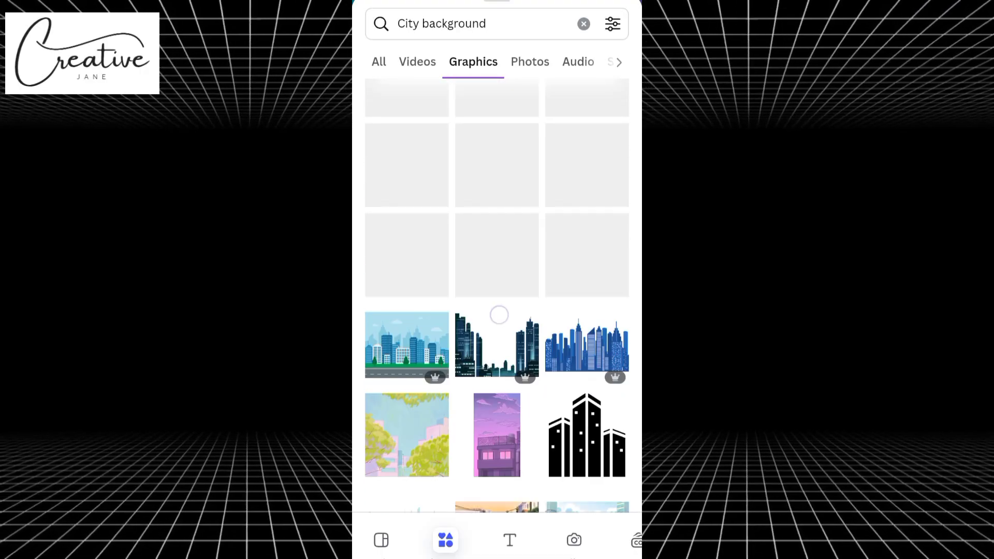
click(406, 435)
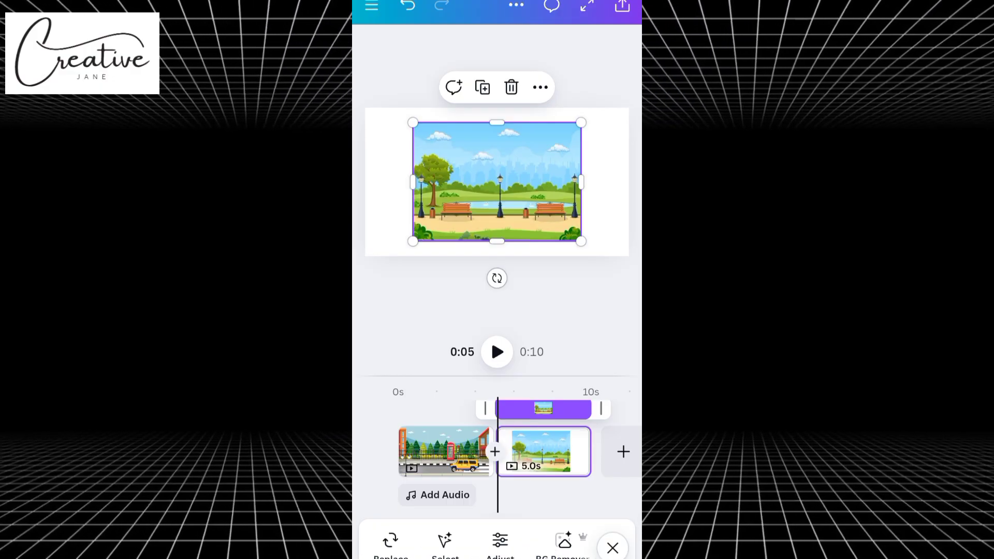
Set the park image as the second page's background via its more options.
click(539, 87)
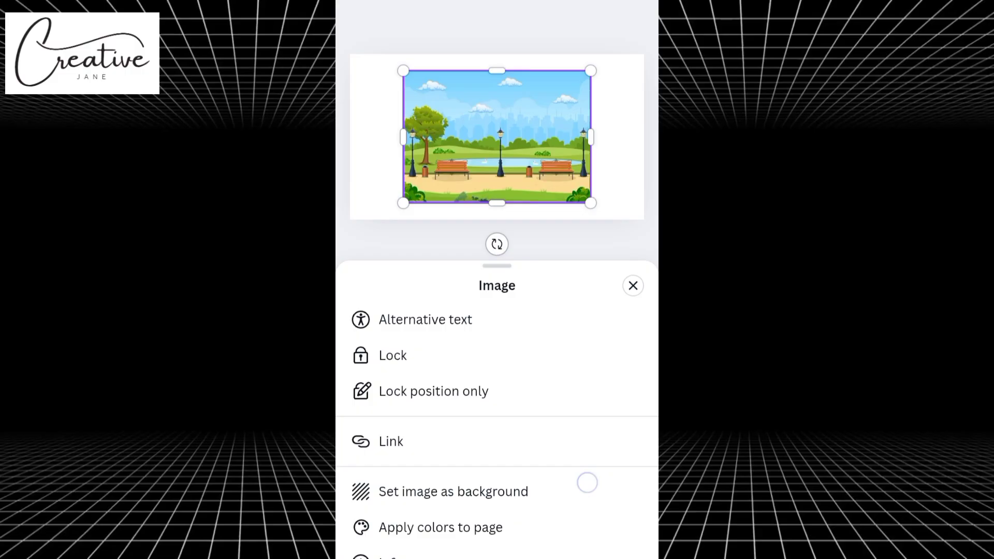
click(631, 286)
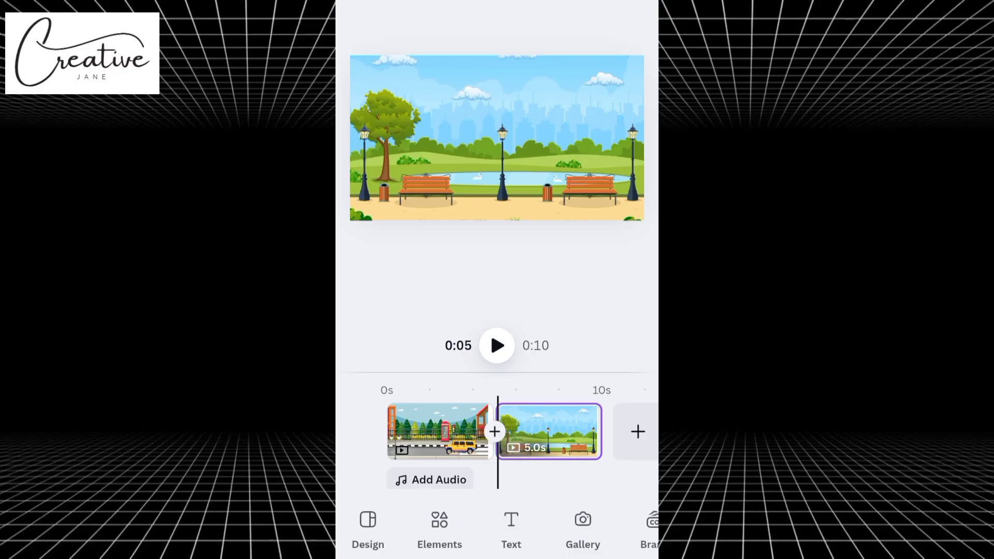
Browse the Elements 'Walking' graphics to find the walking girl for the park scene.
click(439, 526)
text(Walking)
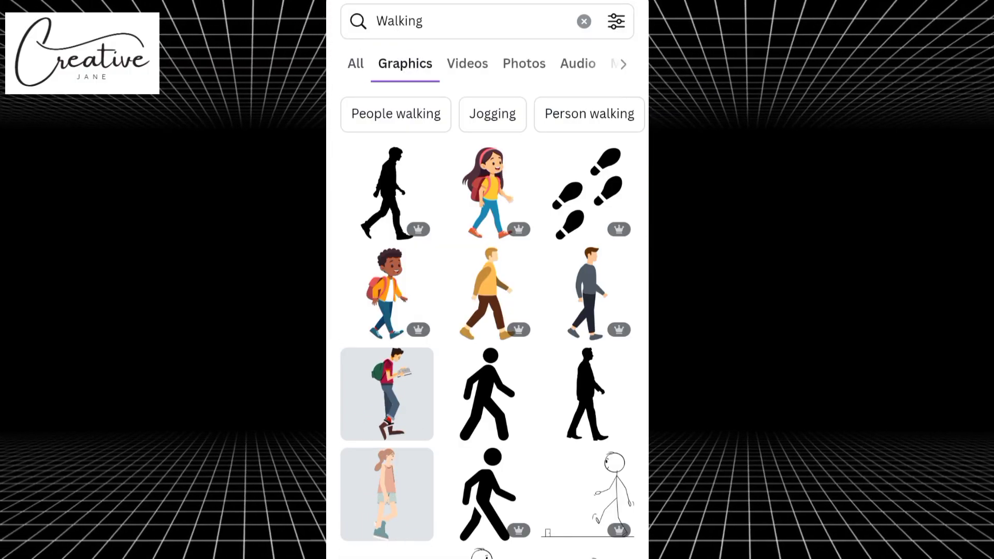
scroll(down, 3)
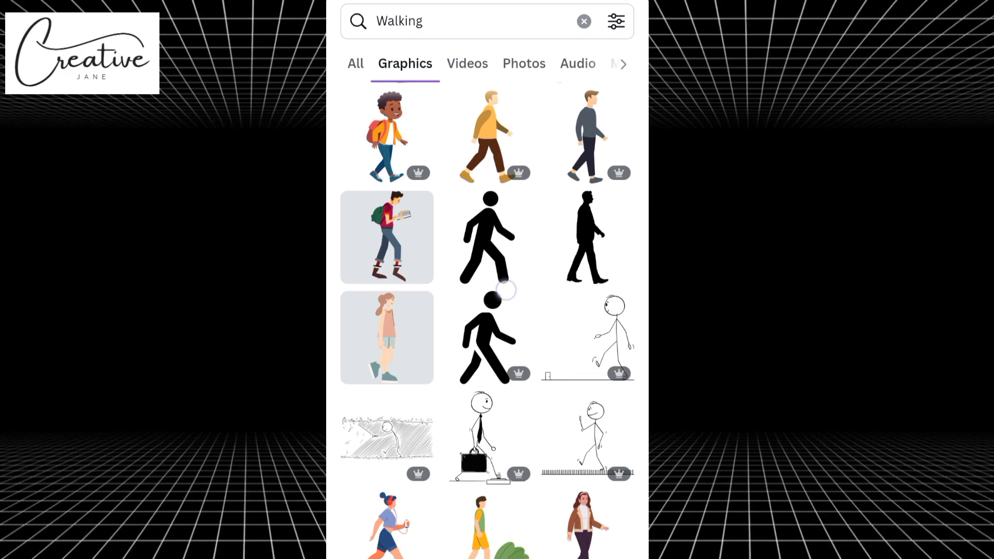
scroll(down, 3)
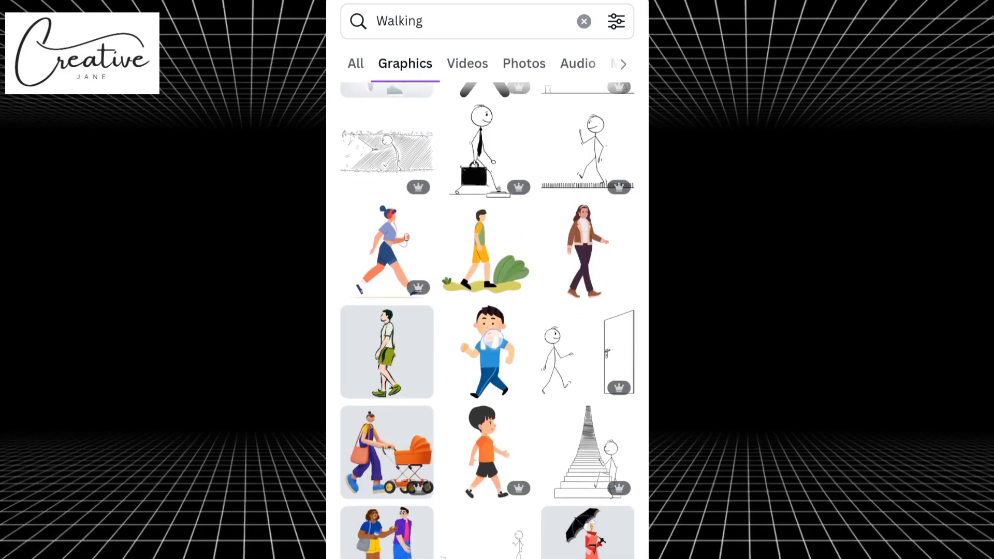
scroll(up, 3)
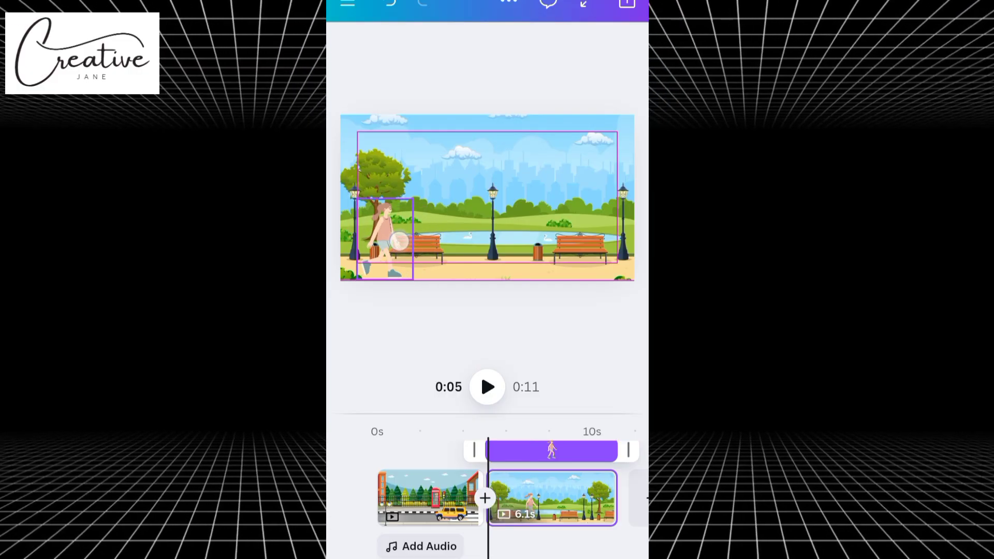
Give the girl a custom motion path across the park with Steady style, then preview it.
click(380, 242)
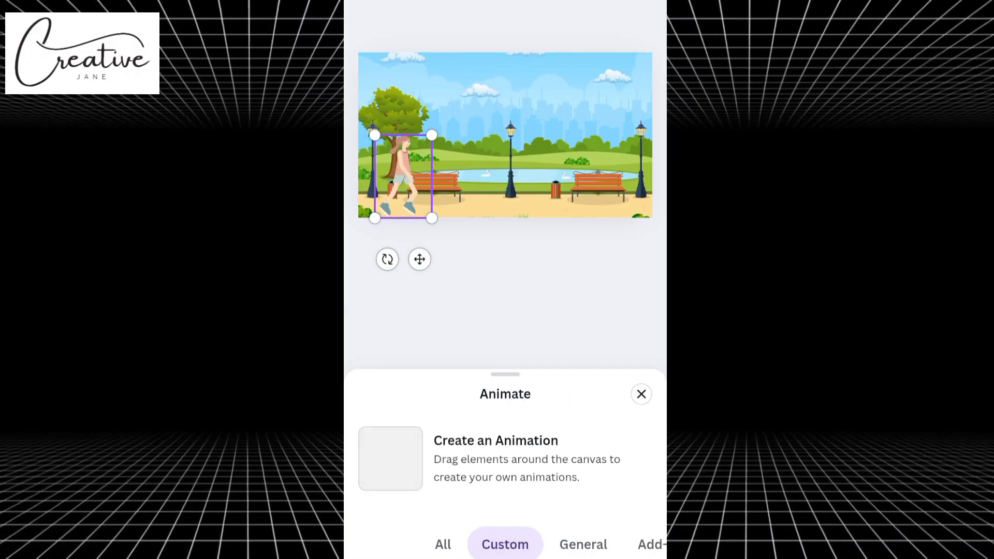
click(495, 458)
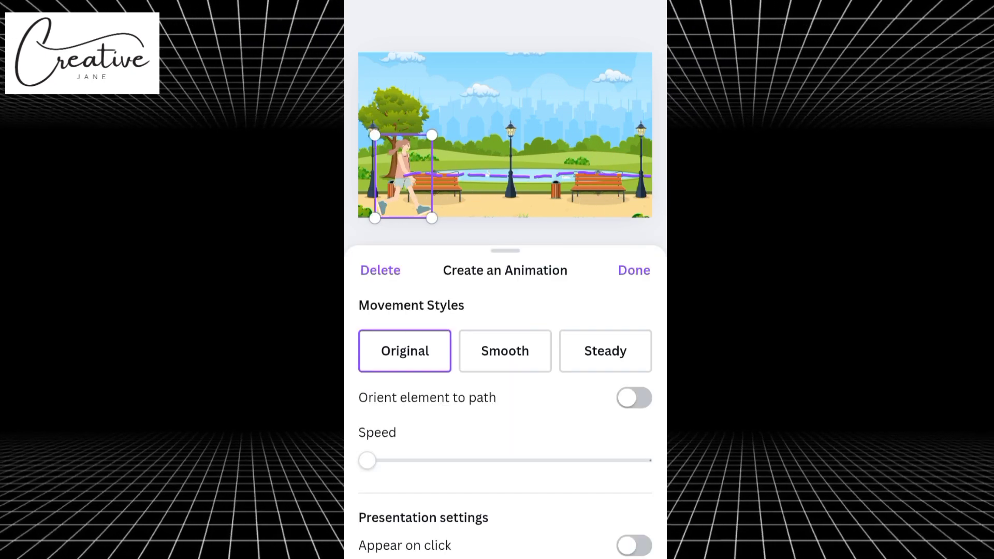
click(604, 351)
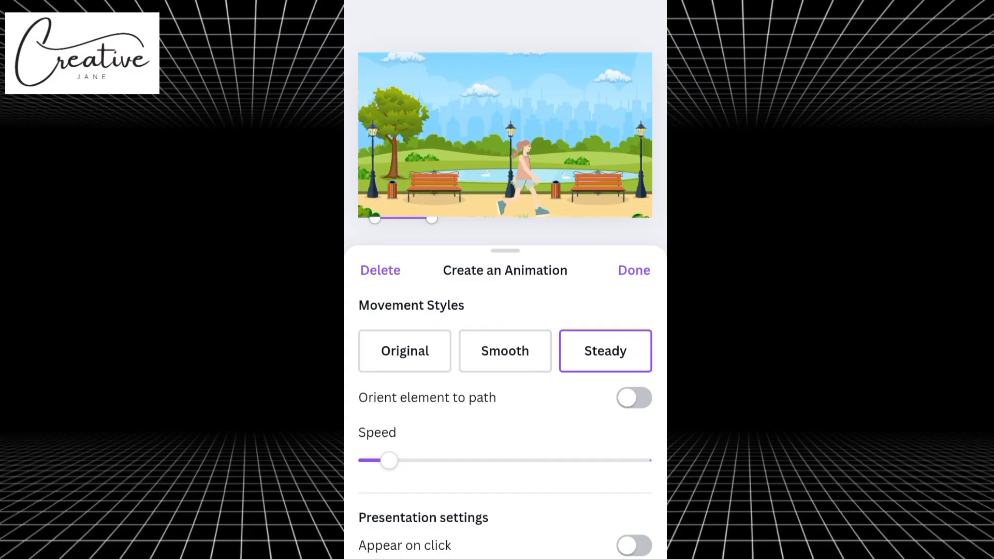
click(632, 270)
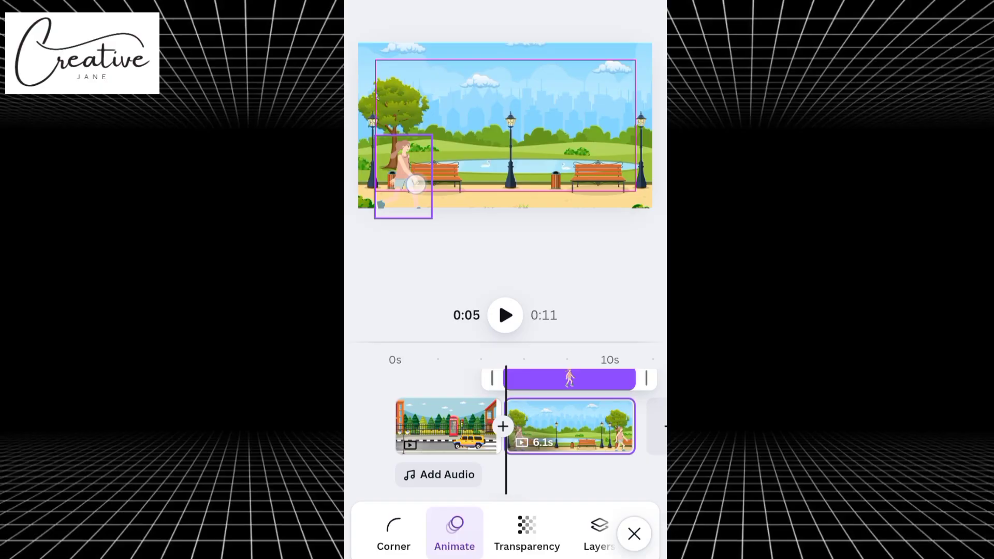
click(505, 315)
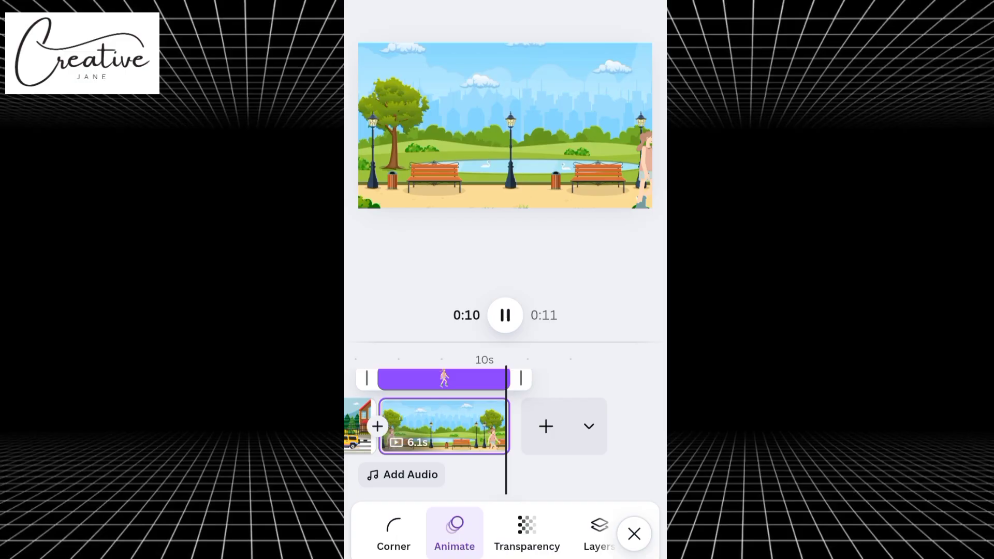
click(504, 315)
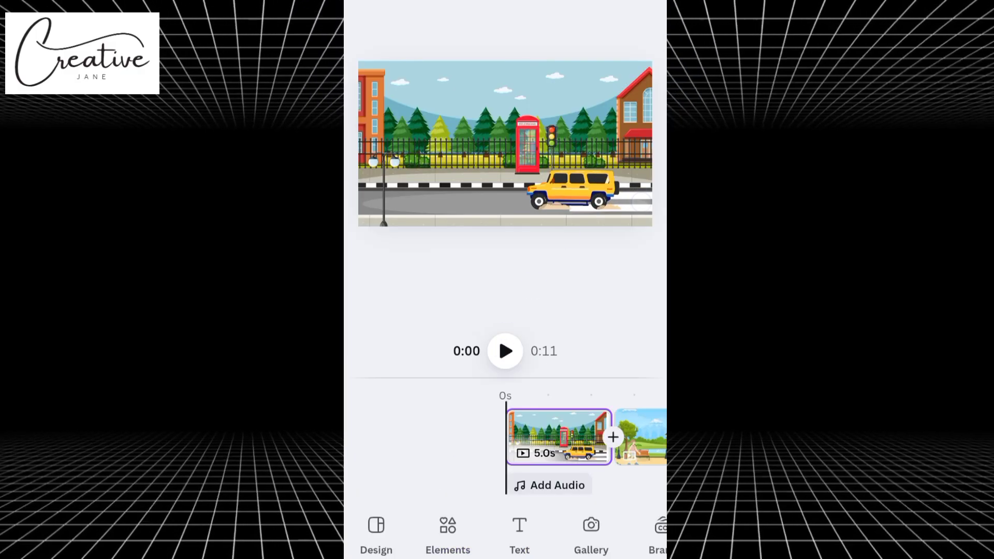
click(505, 352)
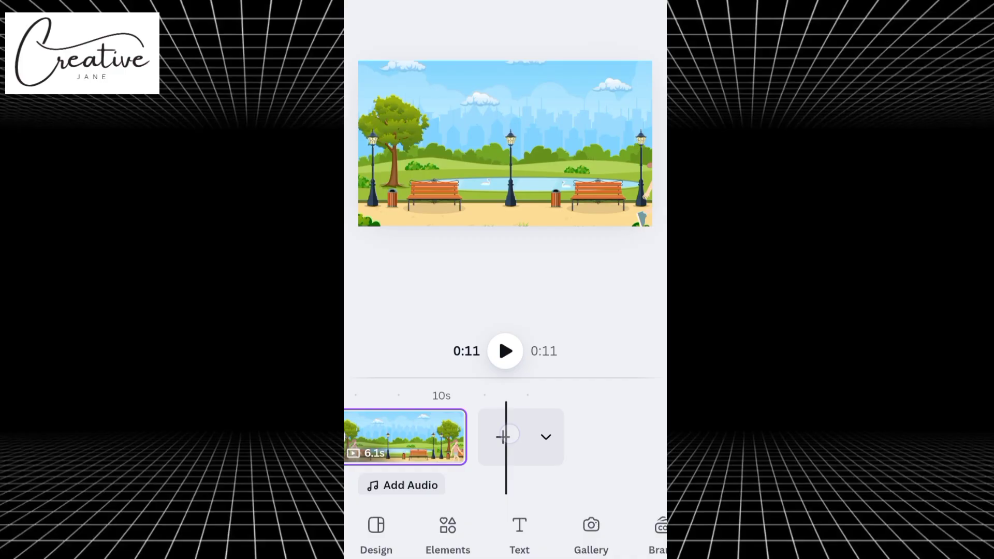
Add a third page and set the 'City background' park-with-bridge graphic as its background.
click(505, 437)
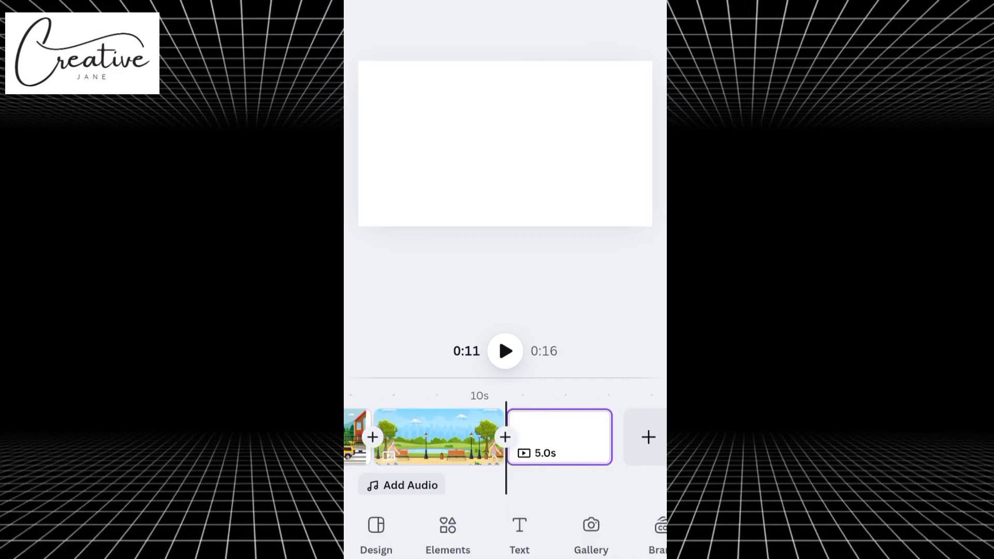
click(448, 533)
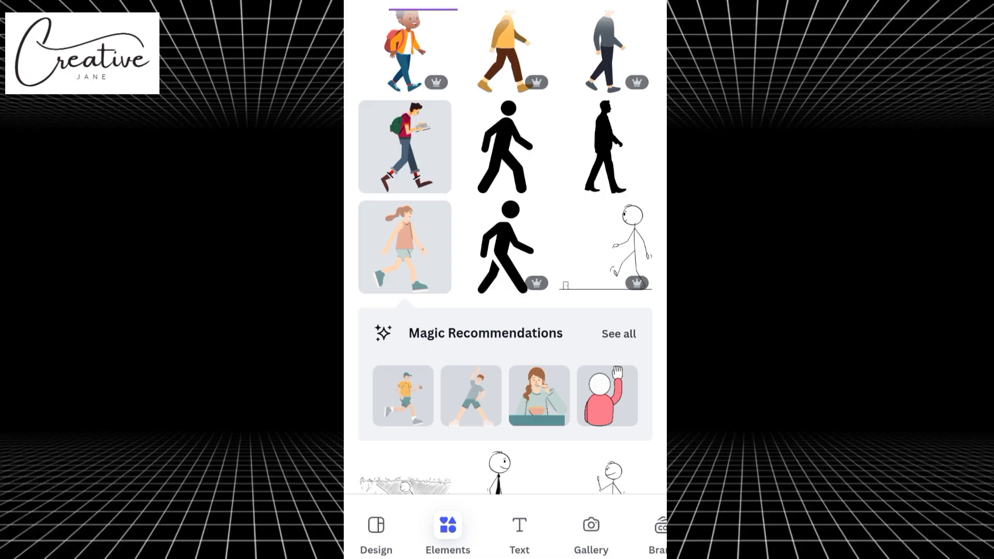
text(City background)
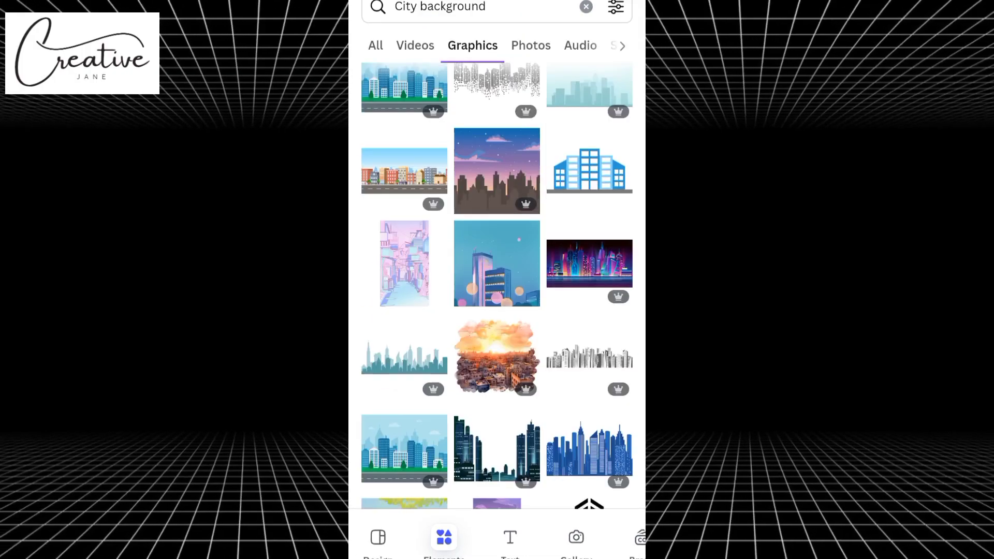
scroll(down, 3)
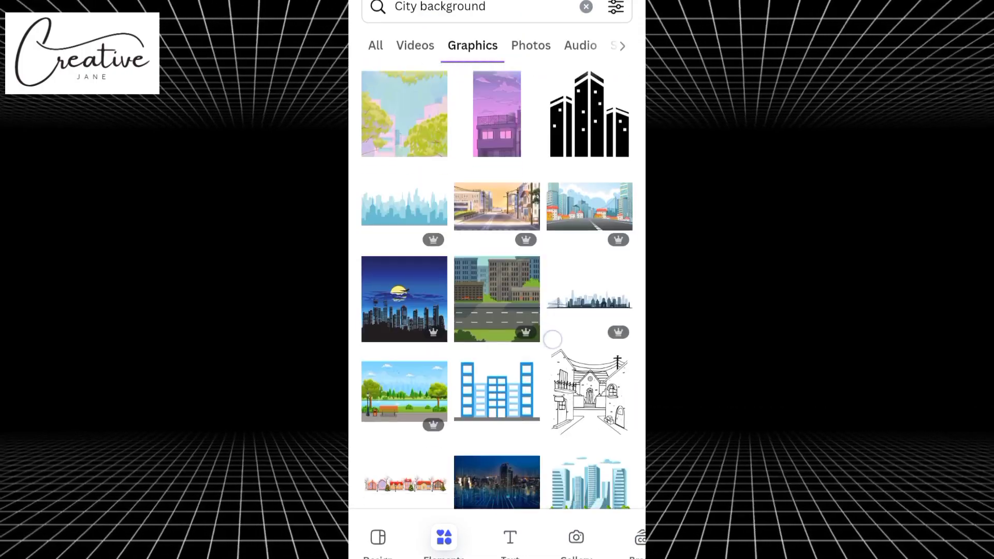
scroll(down, 3)
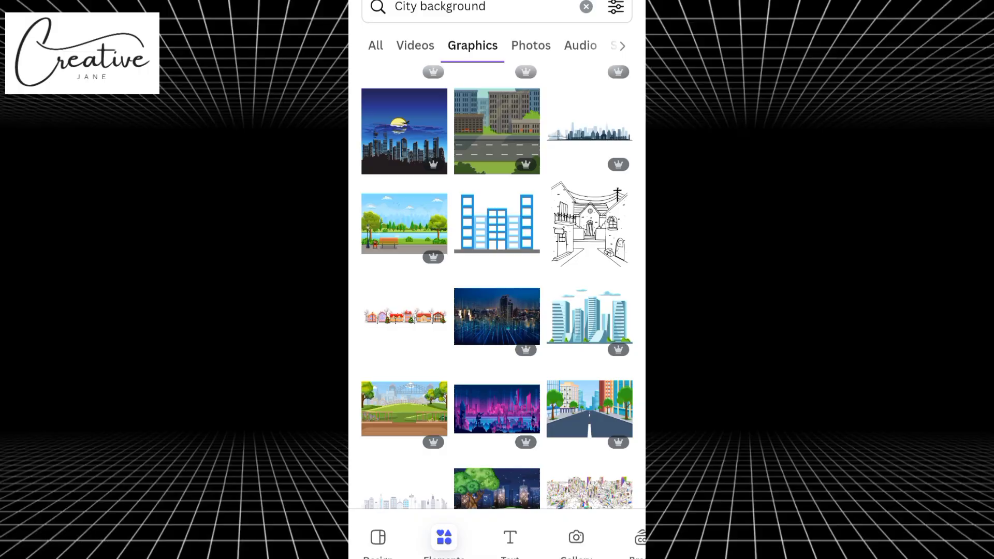
click(403, 409)
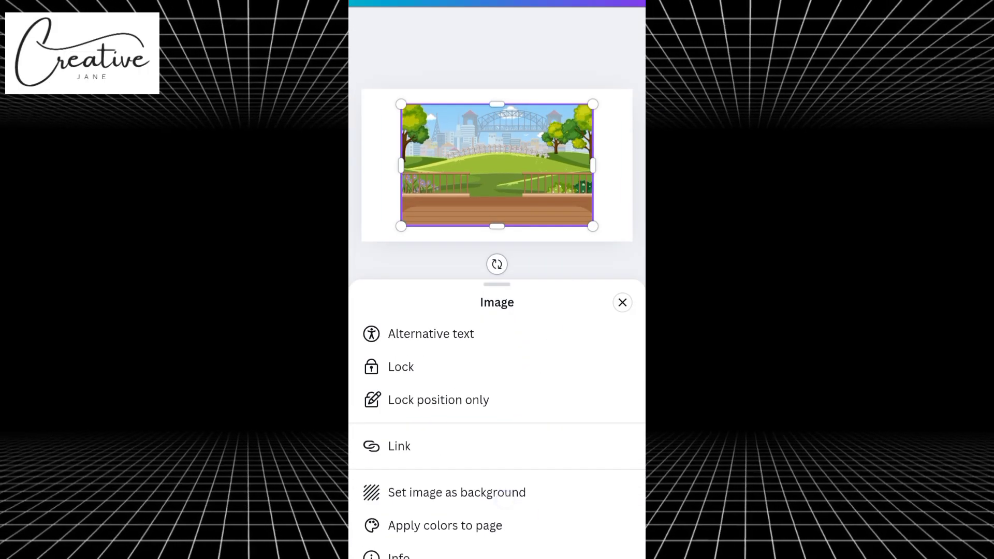
click(622, 303)
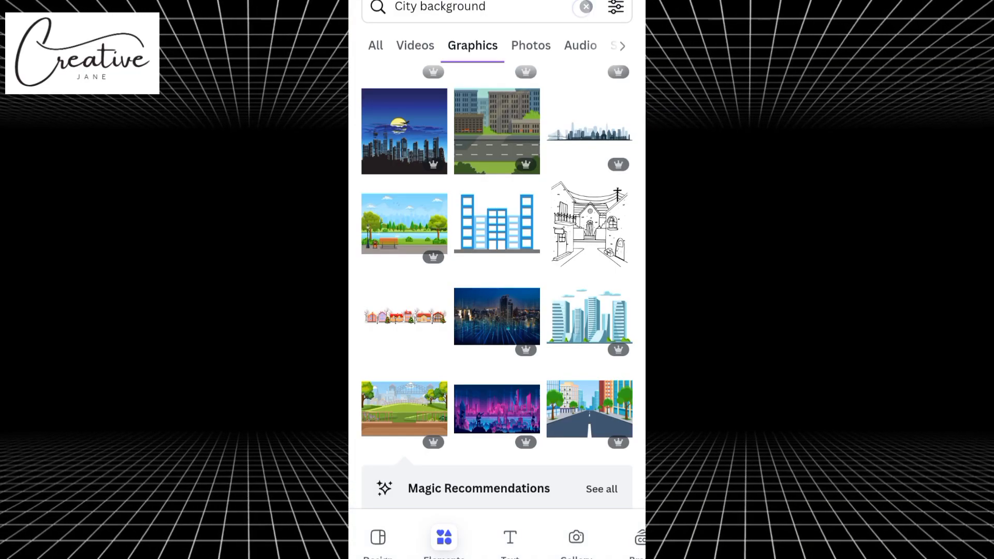
Search 'Walk' graphics with the horizontal filter for a walking character.
text(Walk)
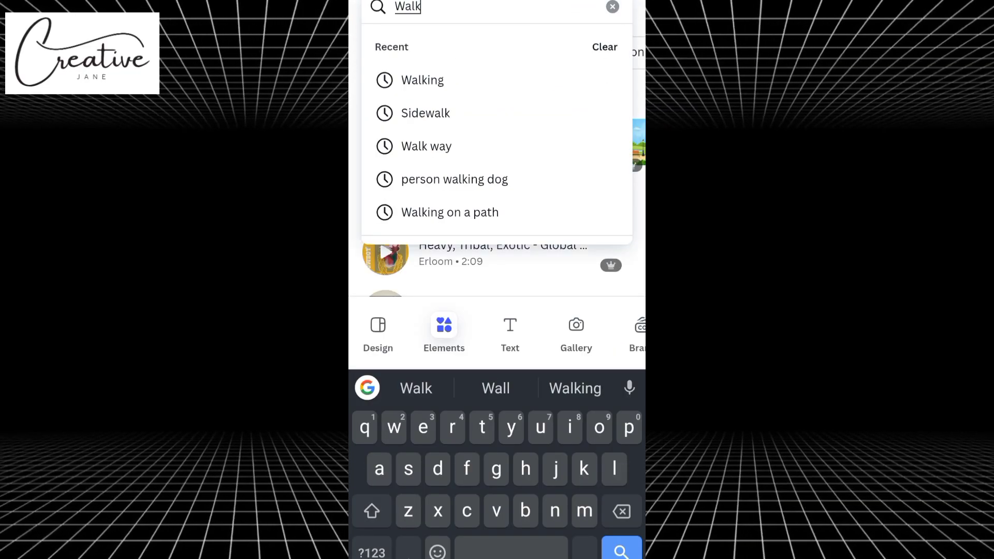
click(423, 80)
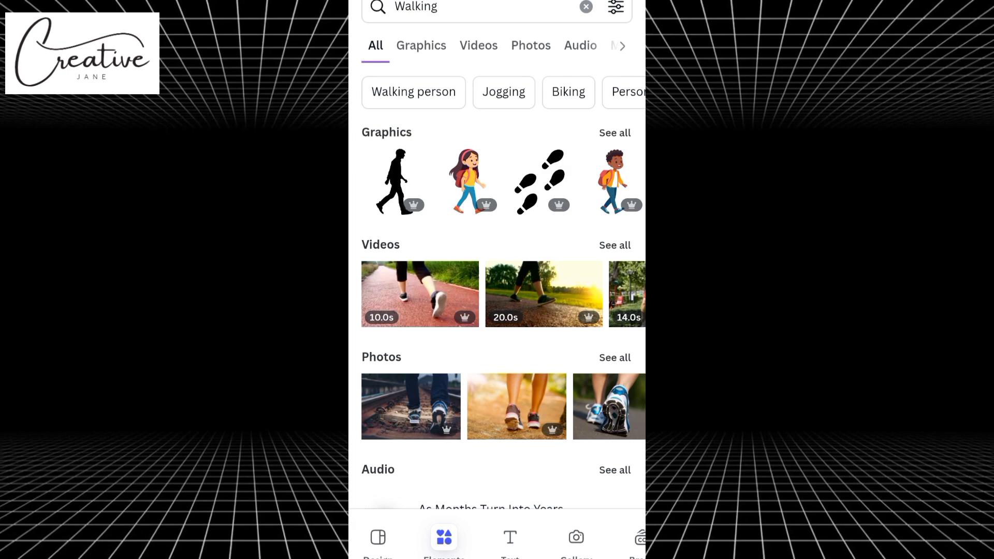
click(614, 7)
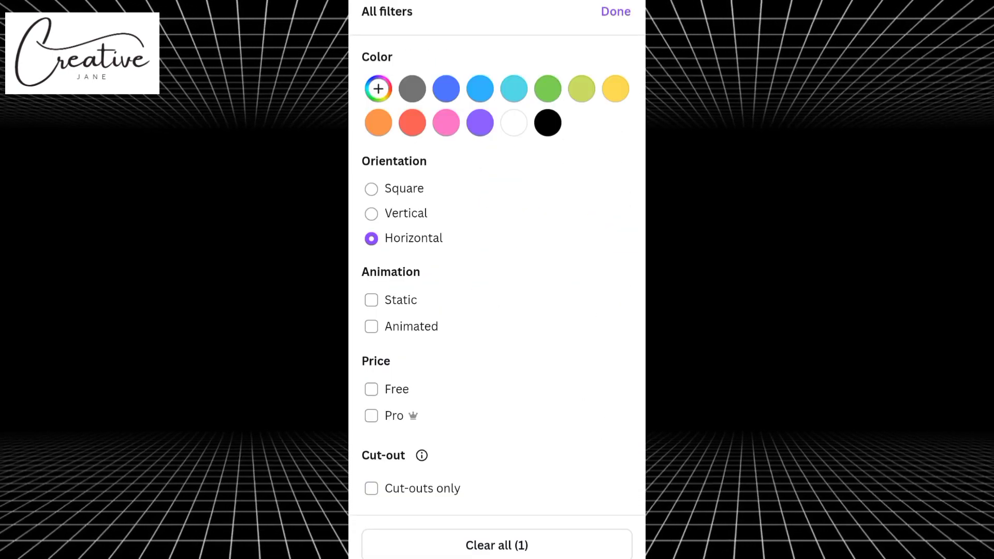
click(614, 12)
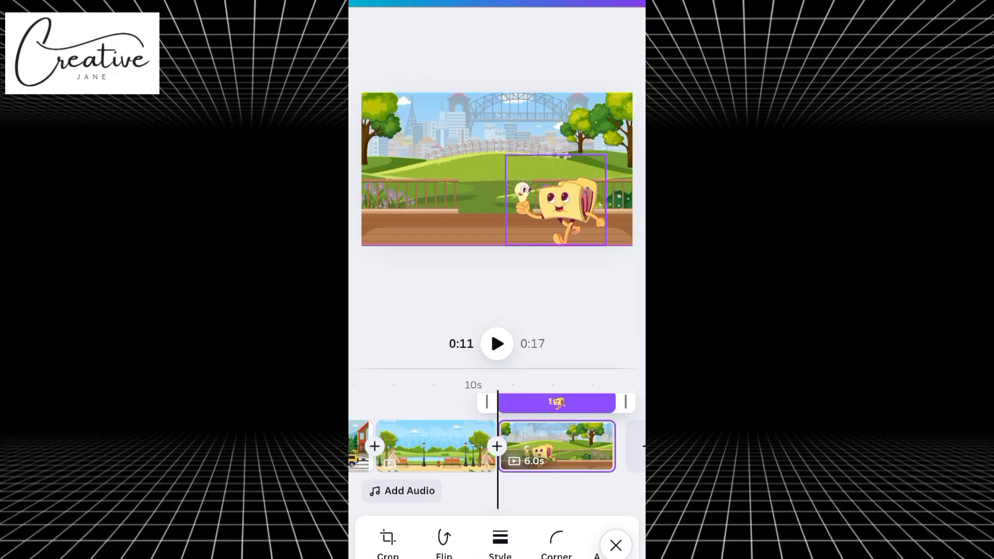
Add a blank fourth page making the video 22 seconds and play it from the start.
click(557, 199)
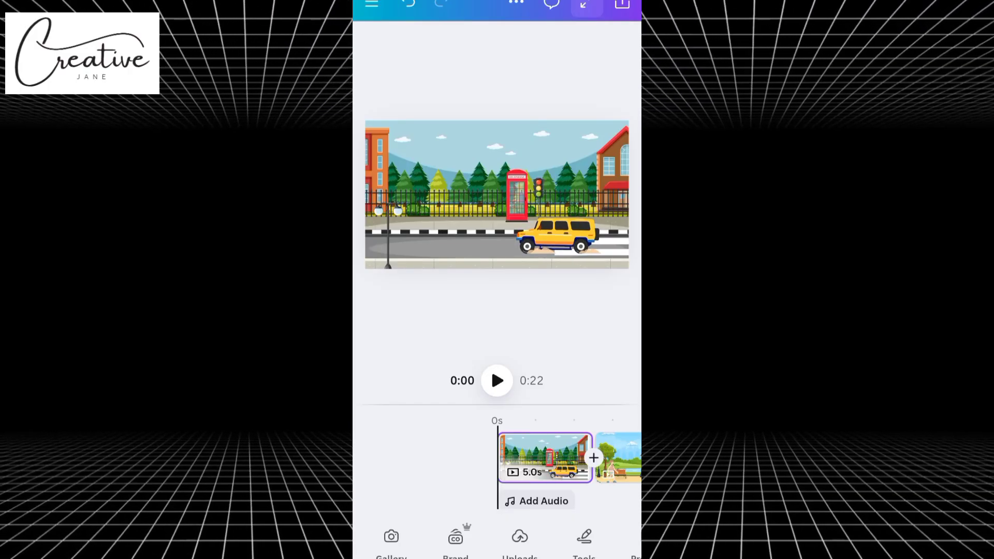
click(496, 380)
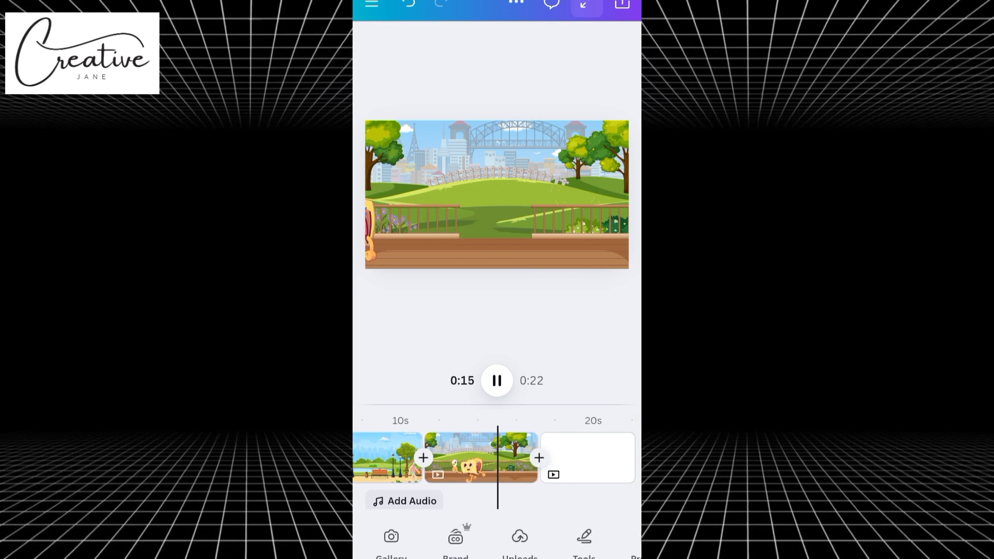
Stop the preview and add the two uploaded audio tracks beneath the scenes.
click(496, 380)
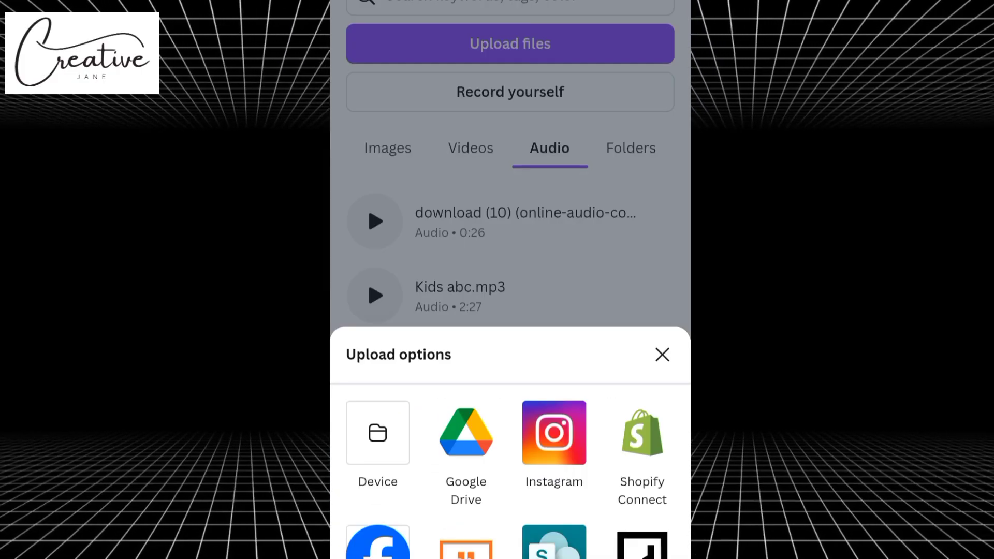
click(660, 354)
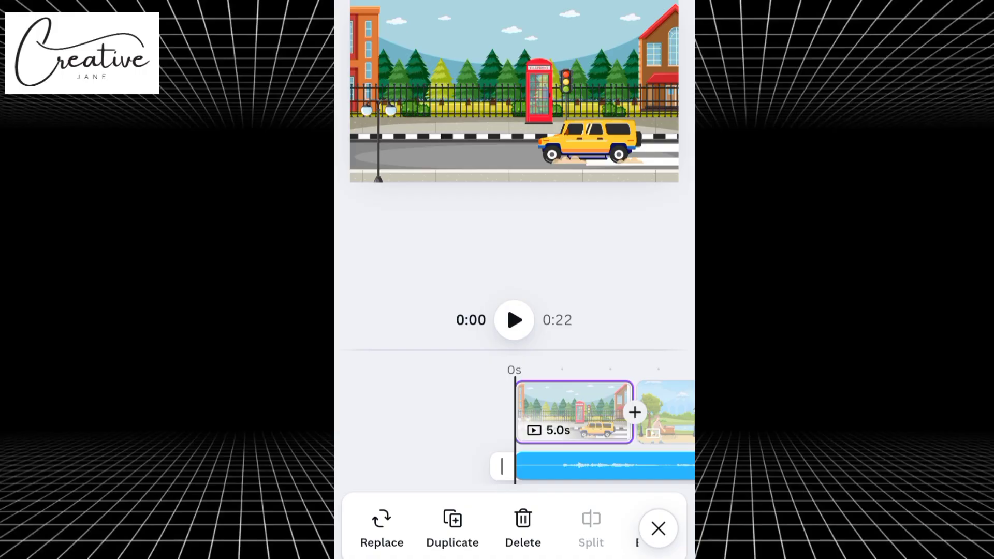
click(514, 320)
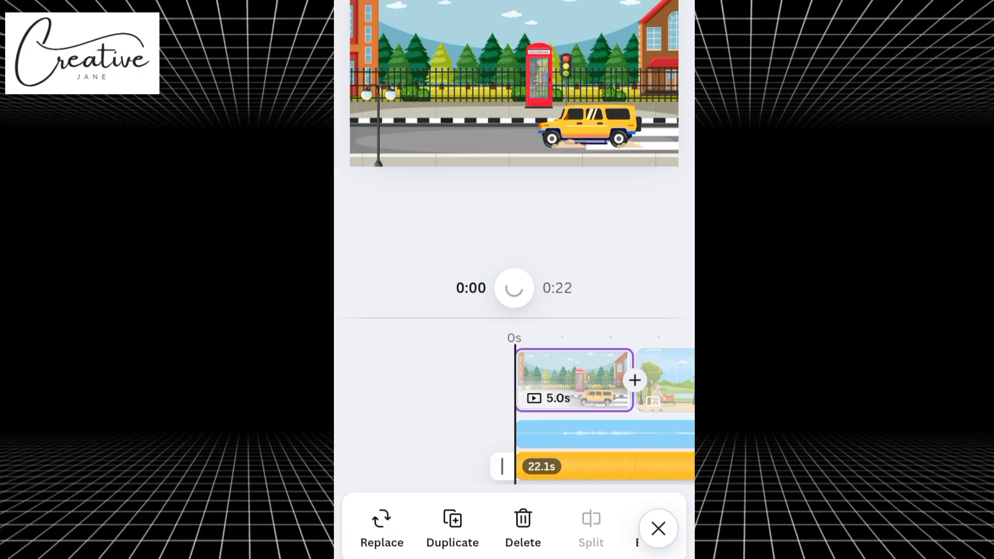
Trim the longer music track to the 22-second video end and finish audio editing.
click(513, 288)
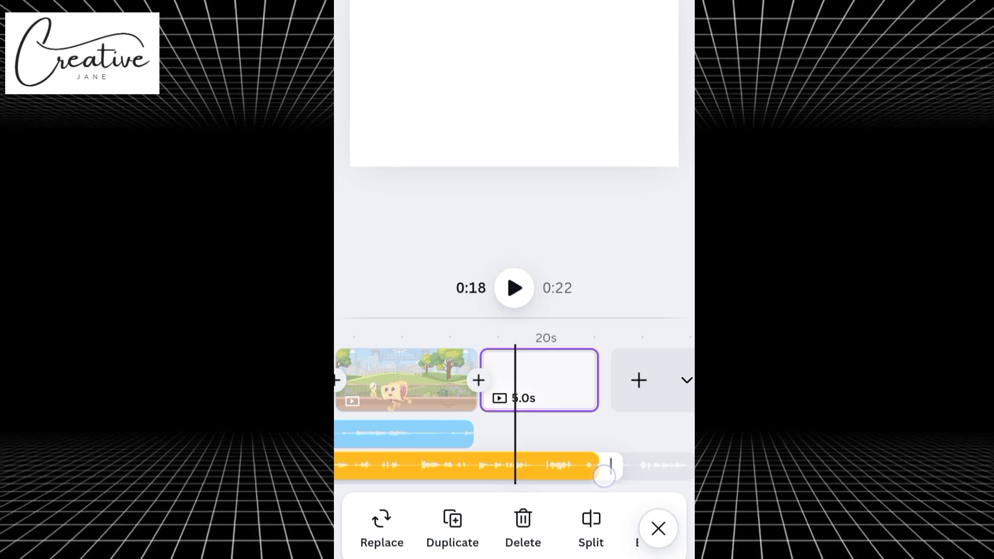
click(659, 529)
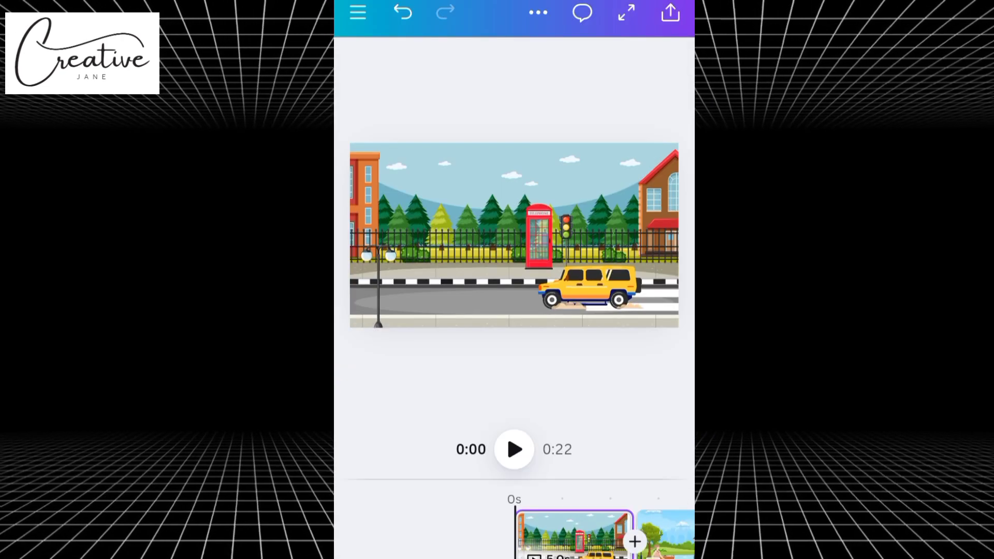
Download pages 1–4 as a 1080p MP4 video via Share > Download.
click(670, 11)
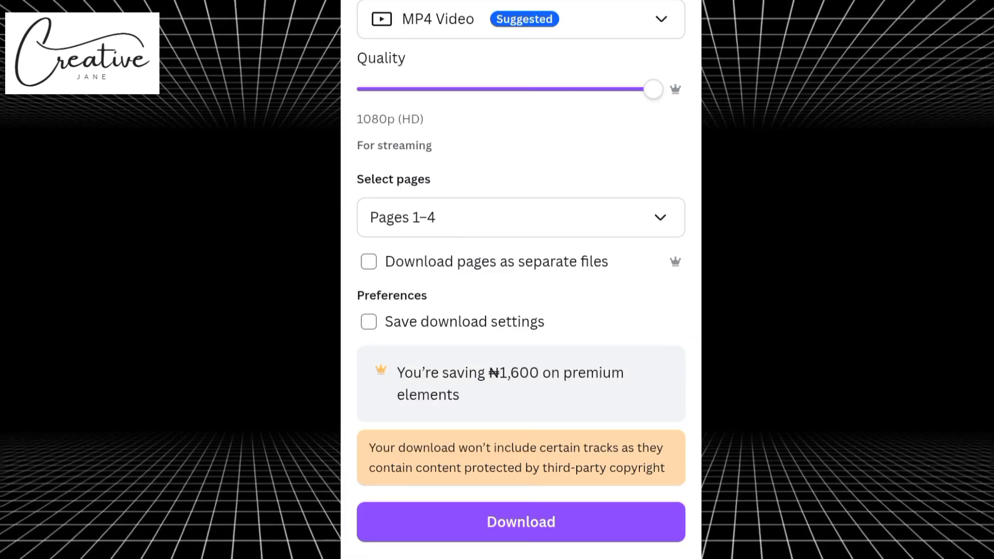
click(520, 522)
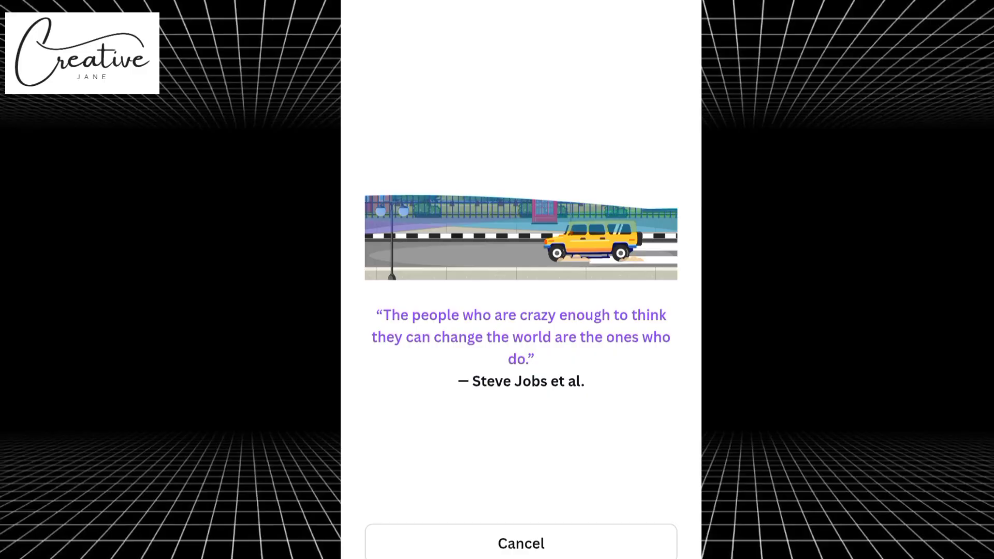